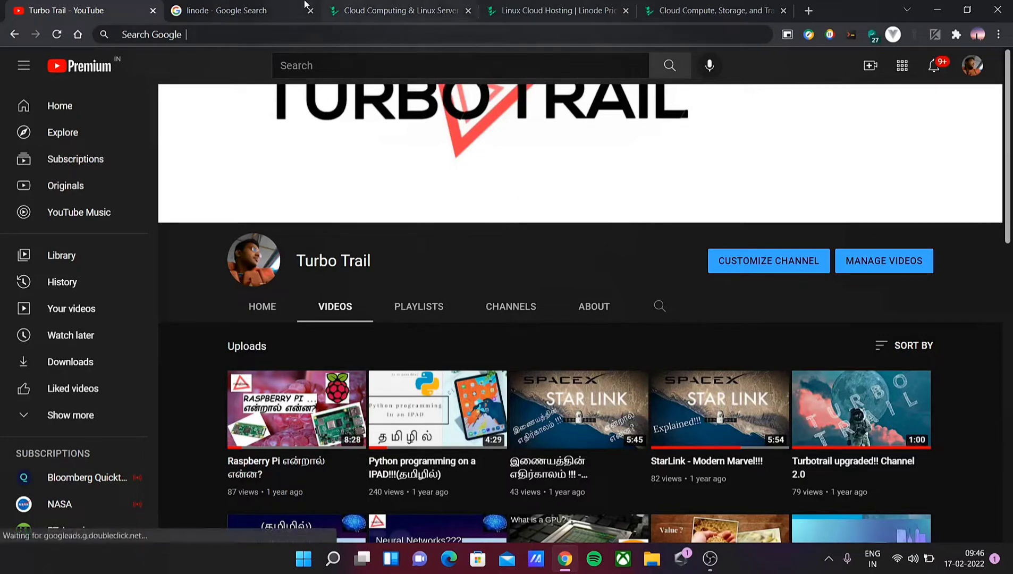
Step: Switch to the 'linode - Google Search' results showing Linode's company panel
{"action": "left_click", "coordinate": [225, 10]}
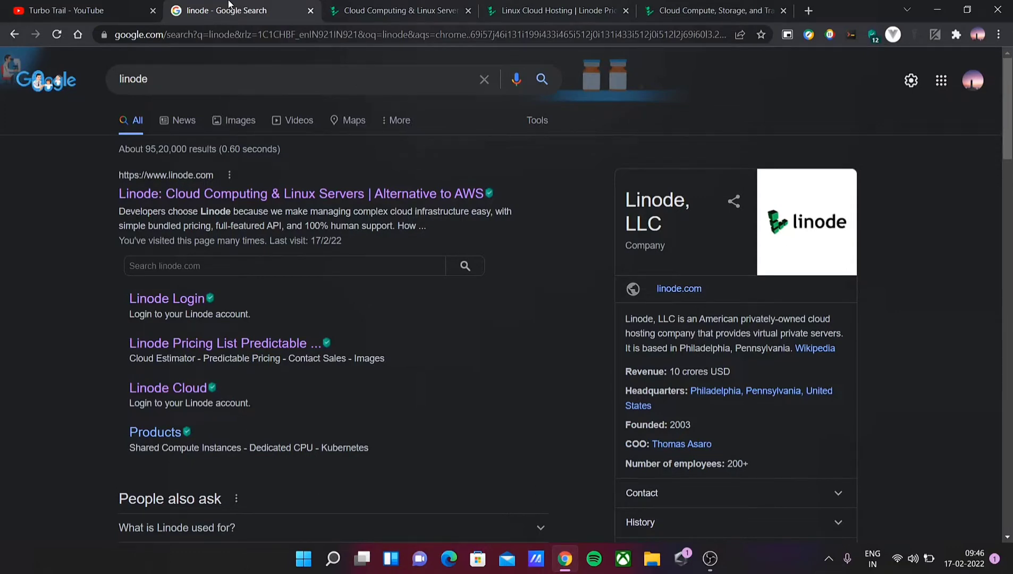
{"action": "mouse_move", "coordinate": [364, 193]}
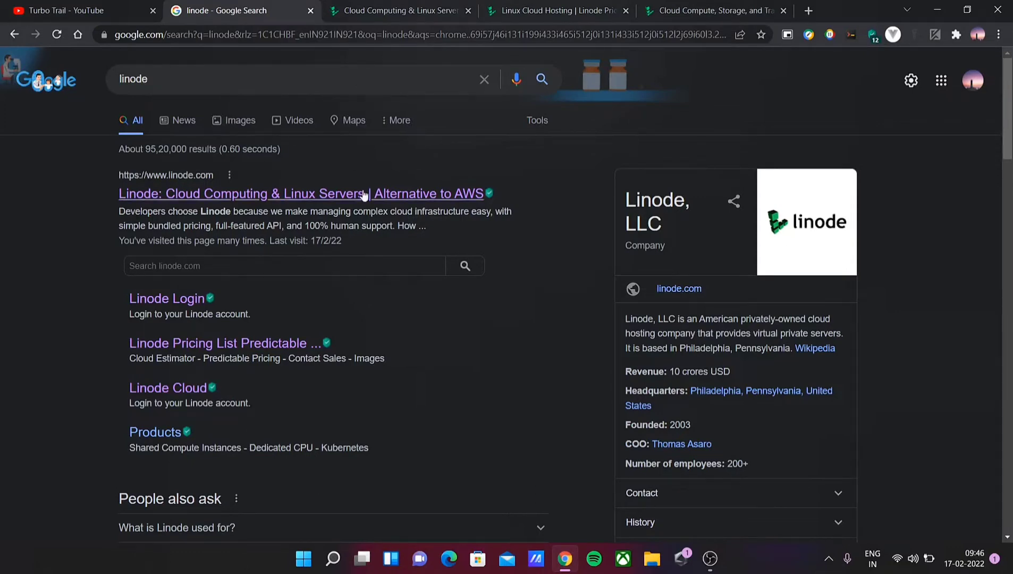
{"action": "mouse_move", "coordinate": [582, 219]}
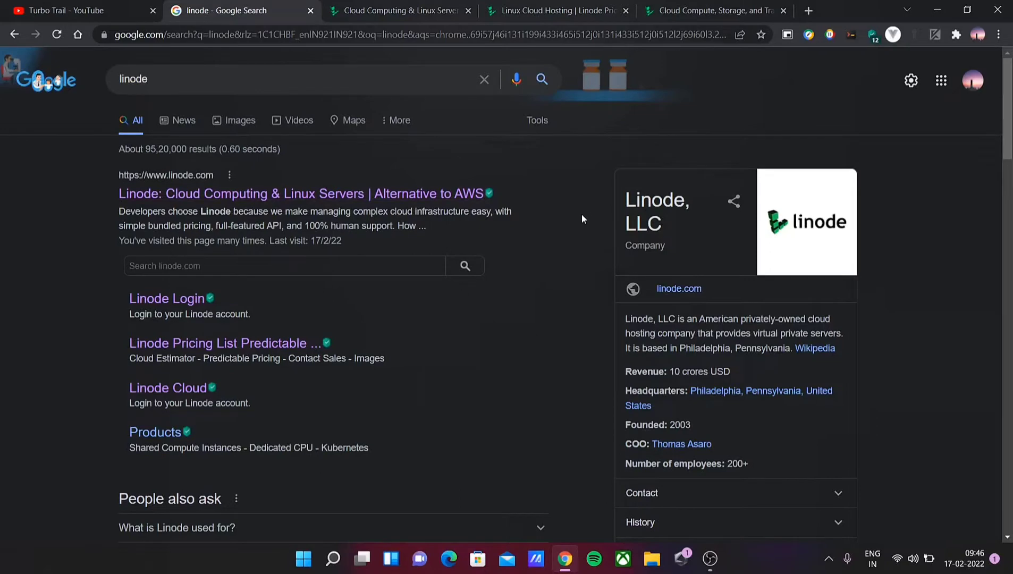
{"action": "mouse_move", "coordinate": [548, 213]}
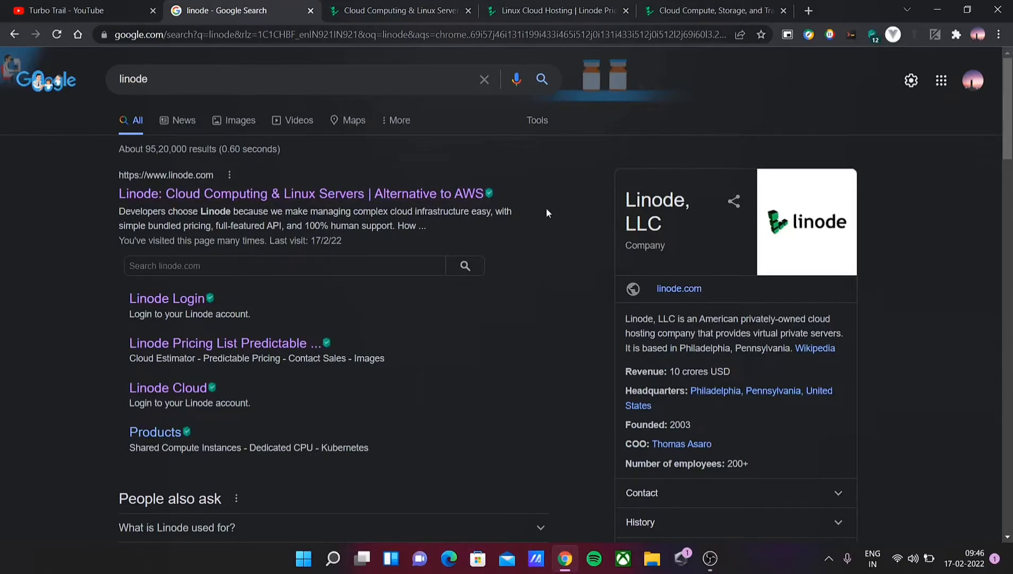
{"action": "mouse_move", "coordinate": [560, 295]}
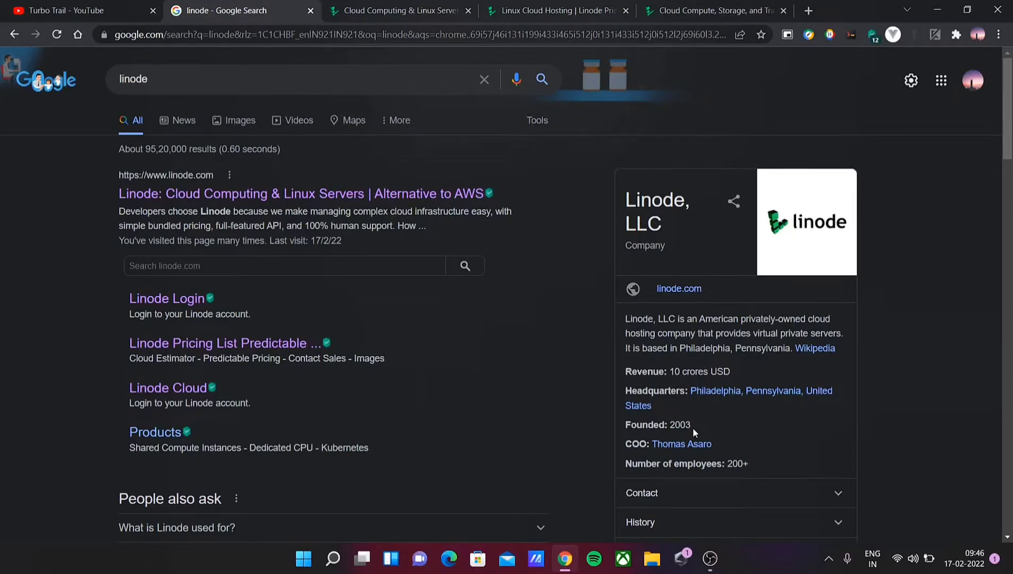
{"action": "mouse_move", "coordinate": [506, 382]}
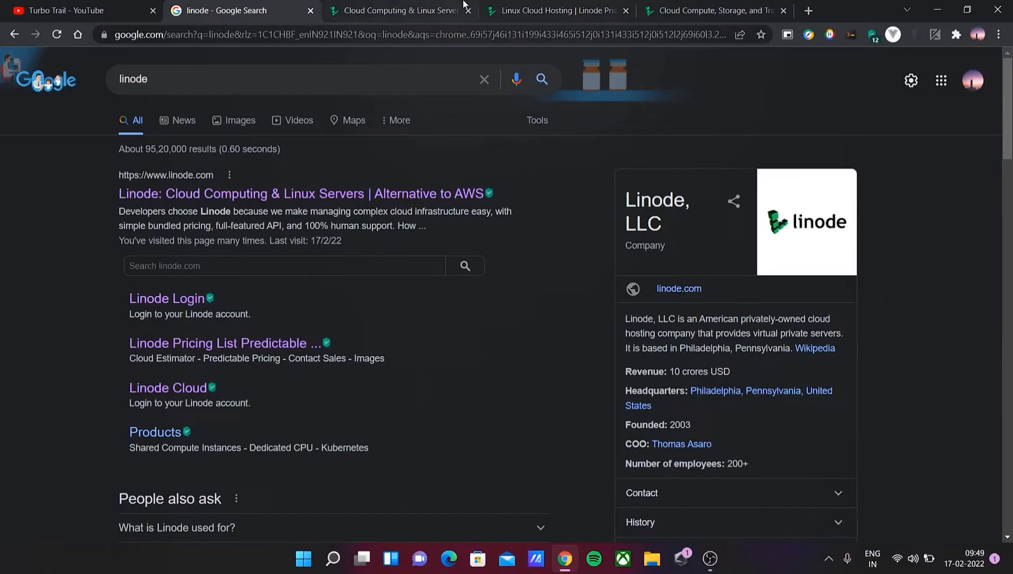
{"action": "mouse_move", "coordinate": [462, 229]}
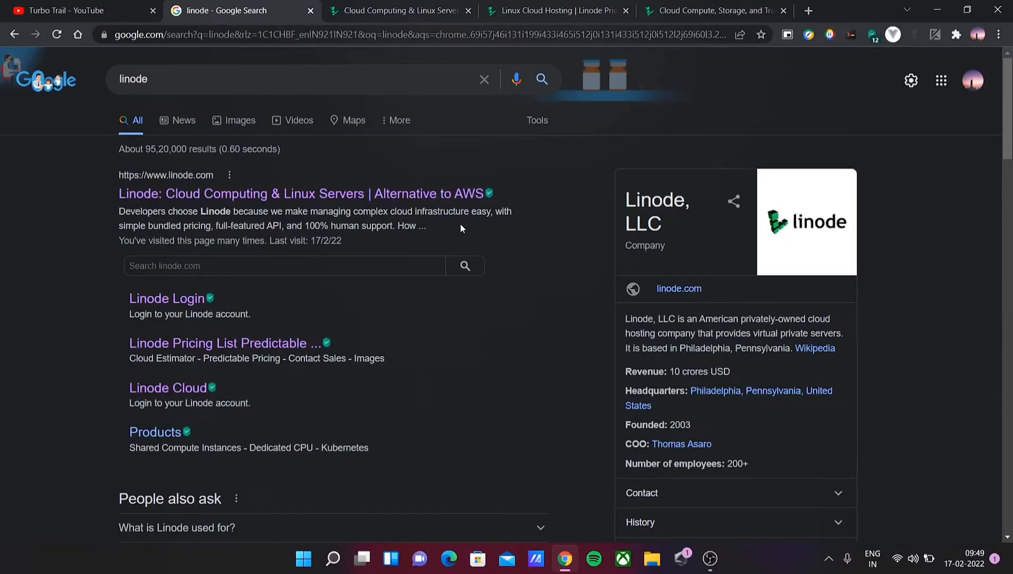
{"action": "mouse_move", "coordinate": [397, 10]}
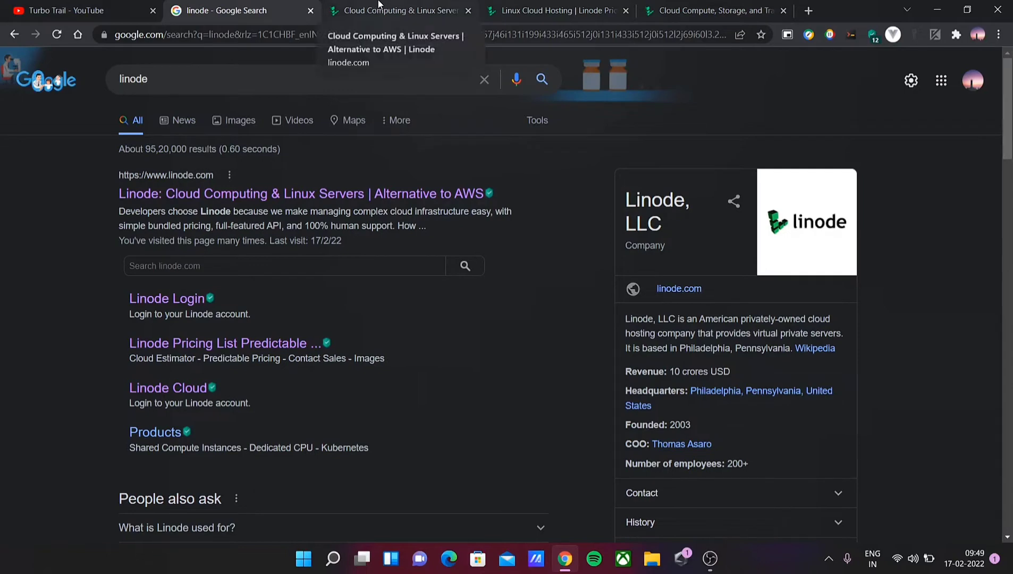
Step: Open the linode.com home page and head to Log In
{"action": "left_click", "coordinate": [398, 10]}
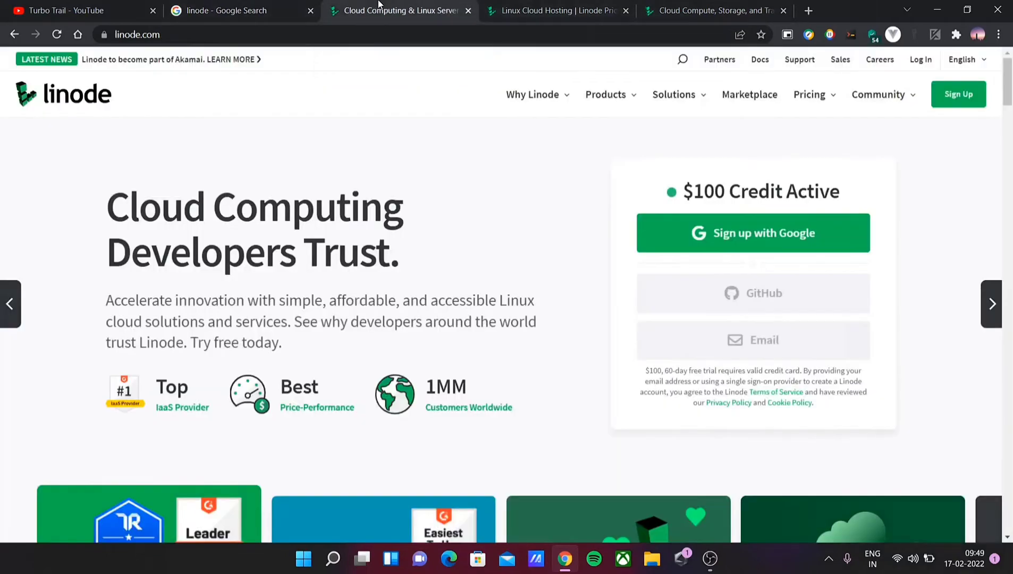
{"action": "mouse_move", "coordinate": [407, 229]}
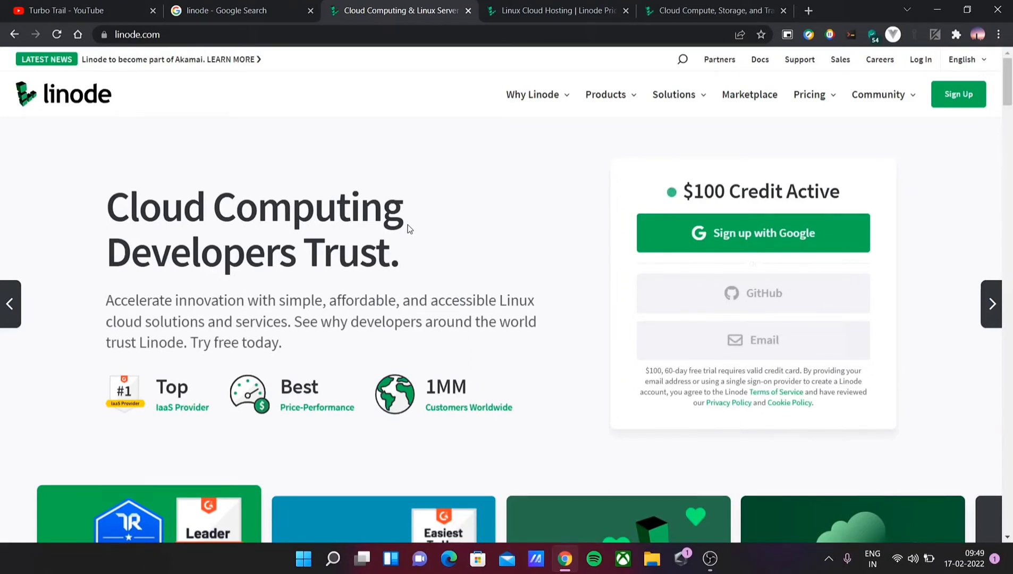
{"action": "mouse_move", "coordinate": [671, 226]}
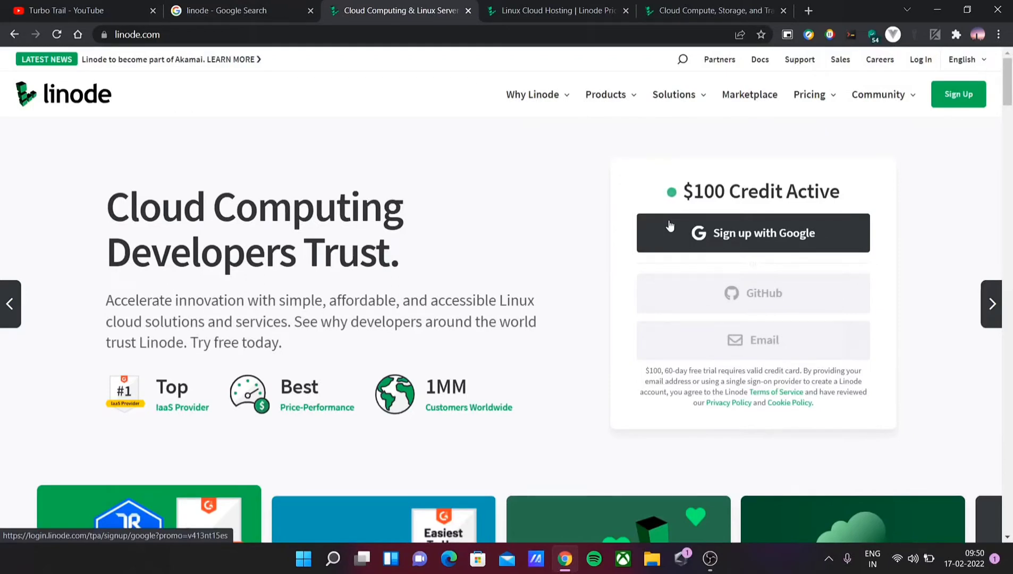
{"action": "mouse_move", "coordinate": [695, 143]}
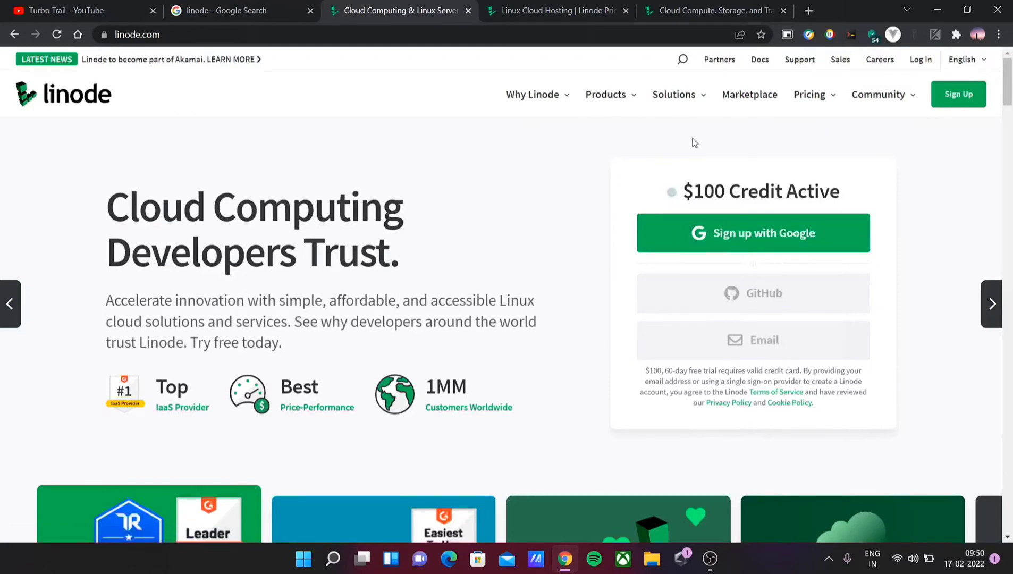
{"action": "left_click", "coordinate": [919, 59]}
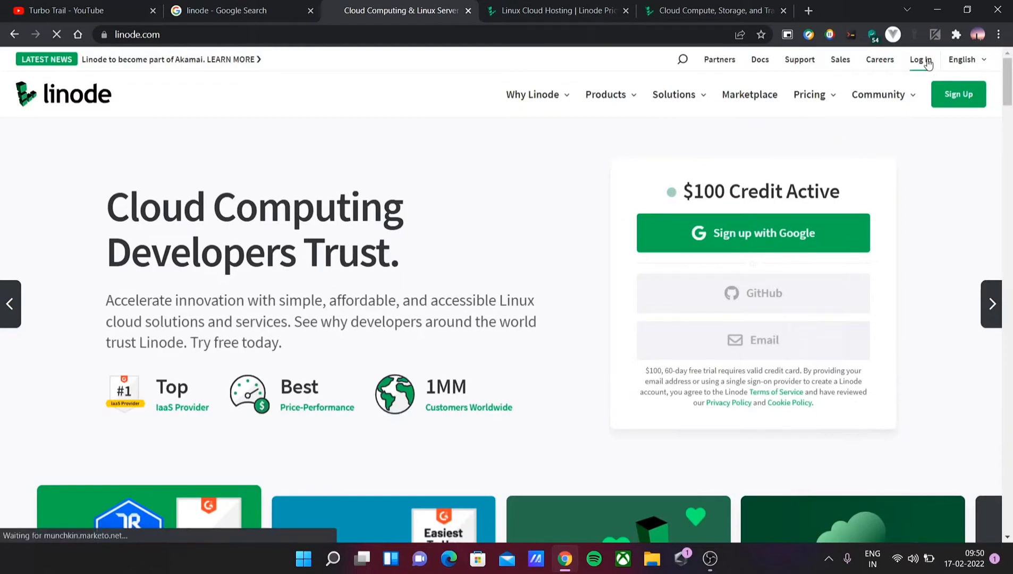
Step: Log in to Cloud Manager via Google, landing on the empty Volumes page
{"action": "left_click", "coordinate": [919, 59]}
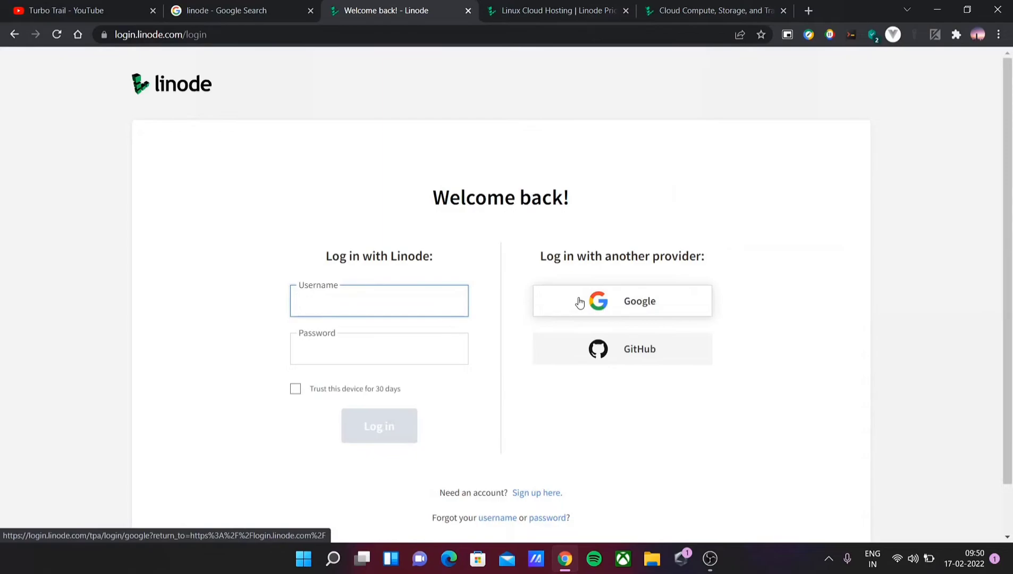
{"action": "left_click", "coordinate": [621, 301]}
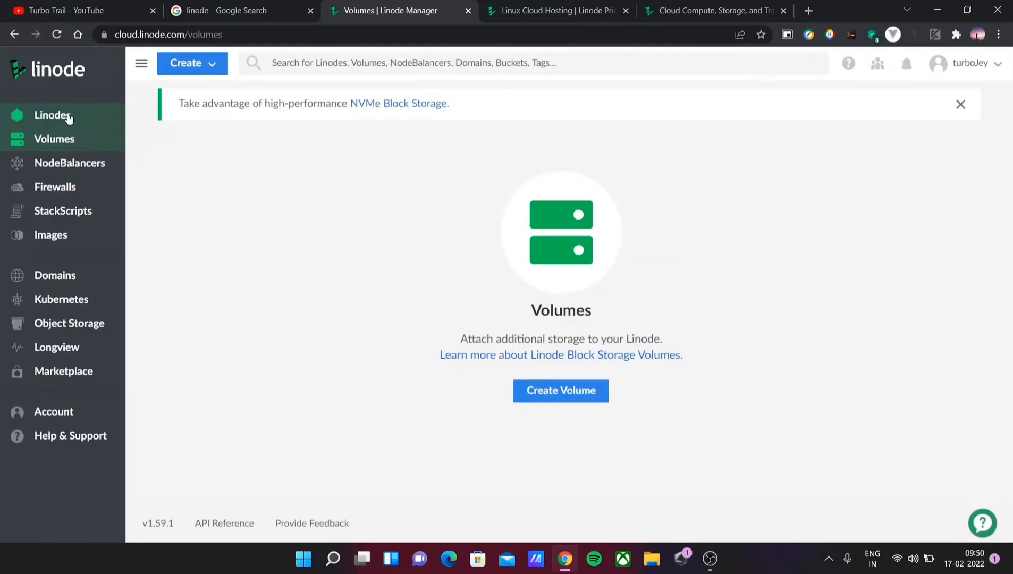
{"action": "mouse_move", "coordinate": [63, 127]}
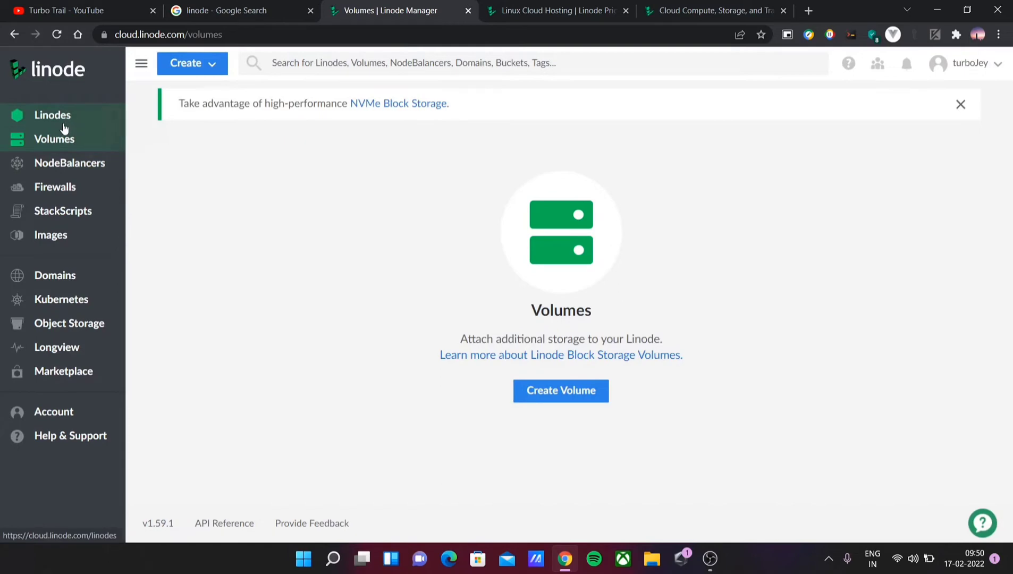
{"action": "mouse_move", "coordinate": [54, 191]}
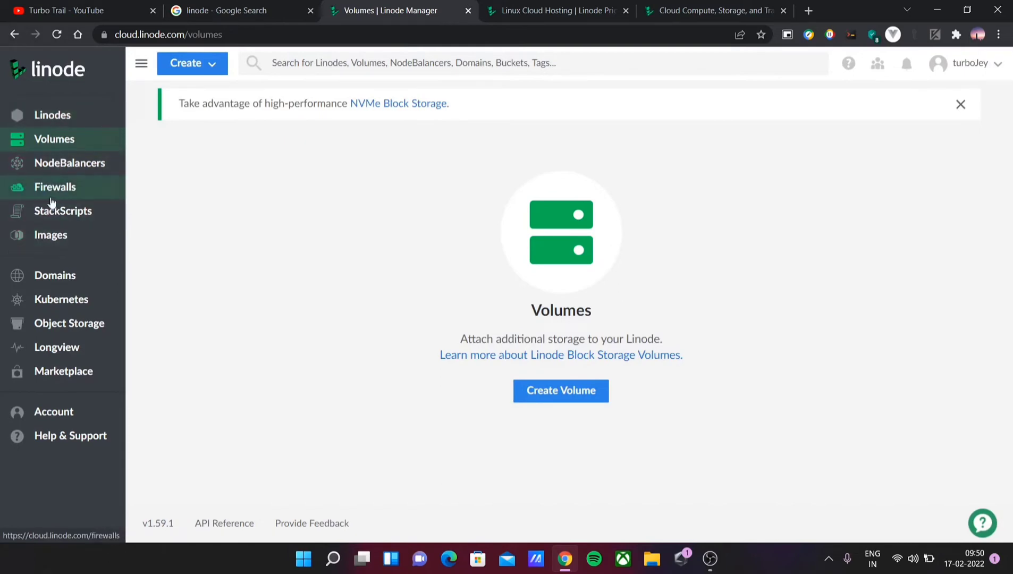
{"action": "mouse_move", "coordinate": [62, 210]}
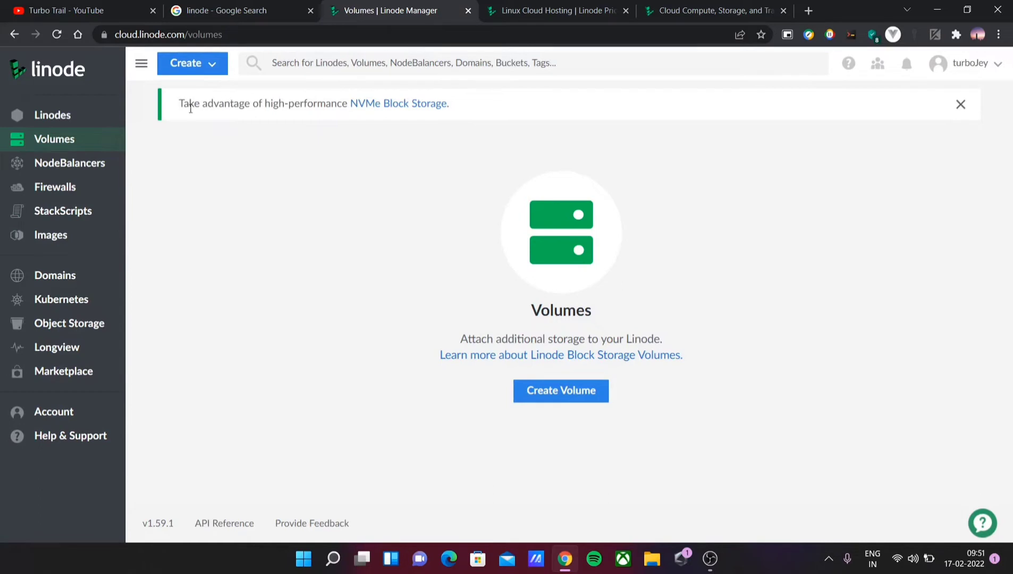
{"action": "mouse_move", "coordinate": [347, 252]}
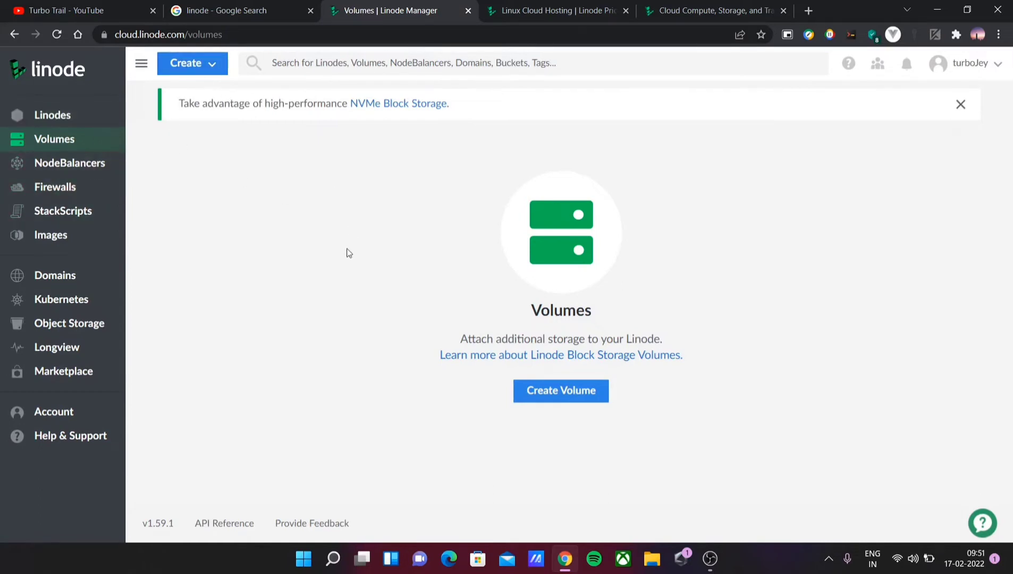
{"action": "mouse_move", "coordinate": [219, 164]}
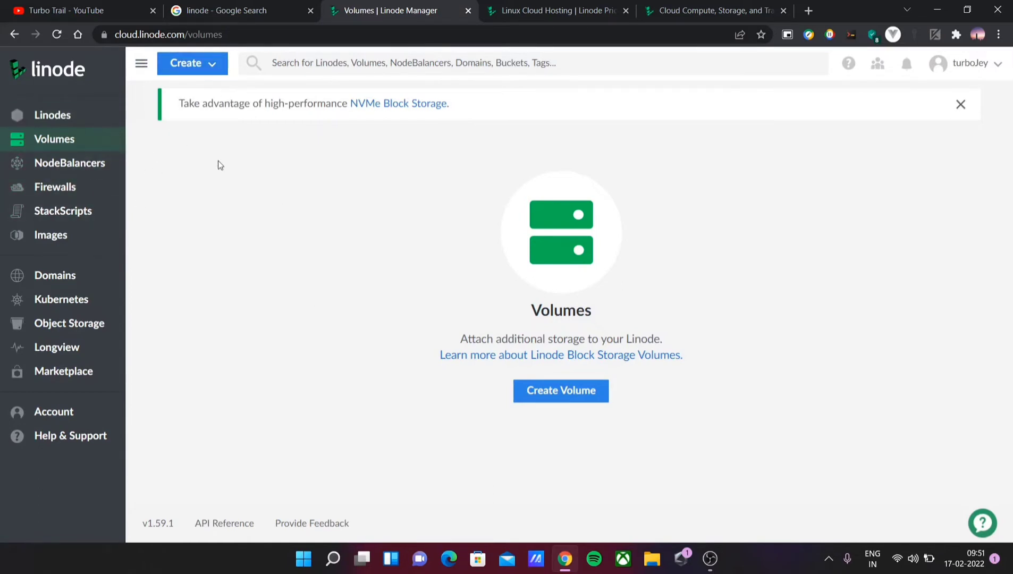
{"action": "mouse_move", "coordinate": [836, 128]}
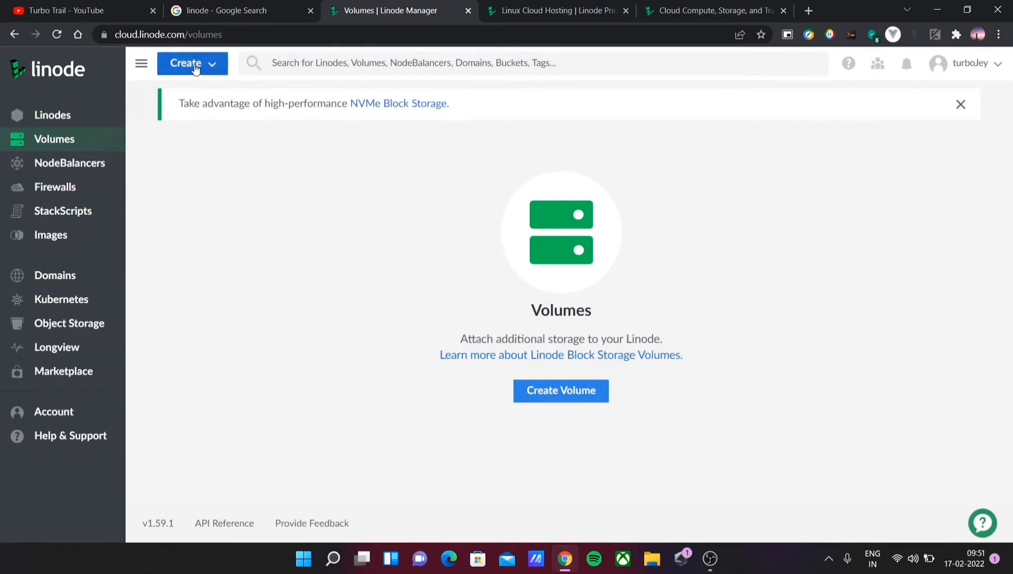
{"action": "left_click", "coordinate": [192, 63]}
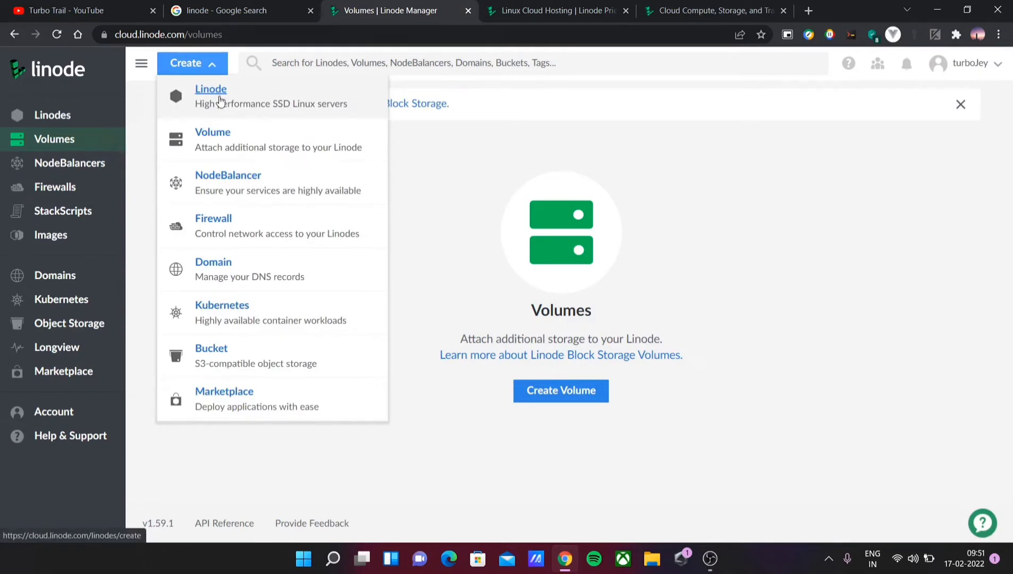
{"action": "left_click", "coordinate": [210, 89]}
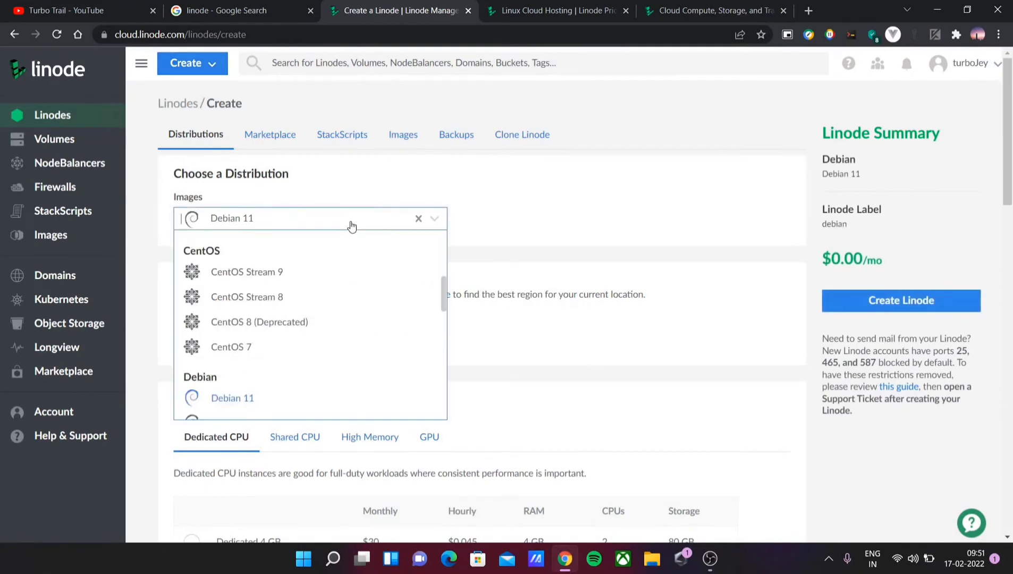
{"action": "scroll", "scroll_direction": "down", "scroll_amount": 3}
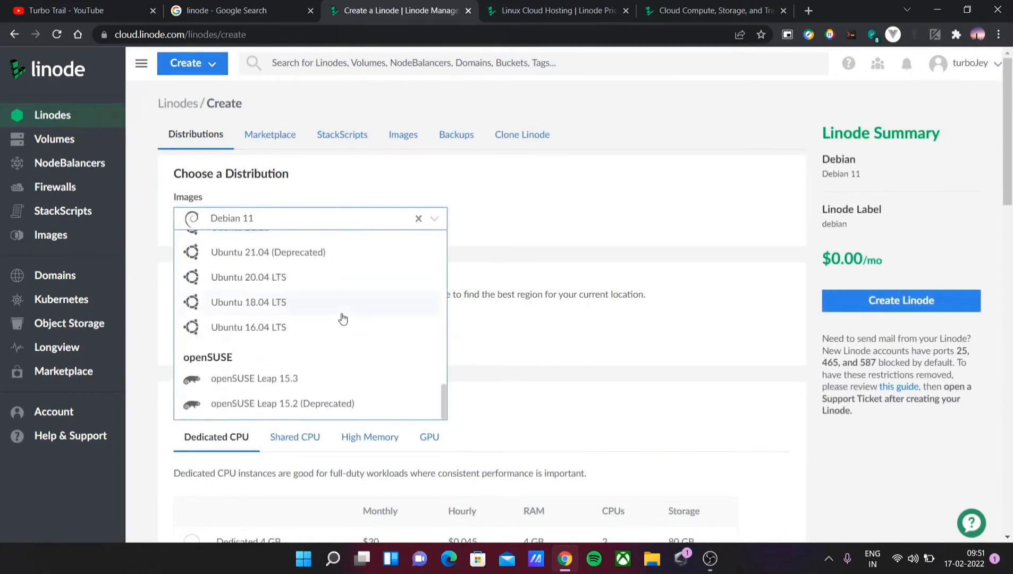
{"action": "scroll", "scroll_direction": "up", "scroll_amount": 3}
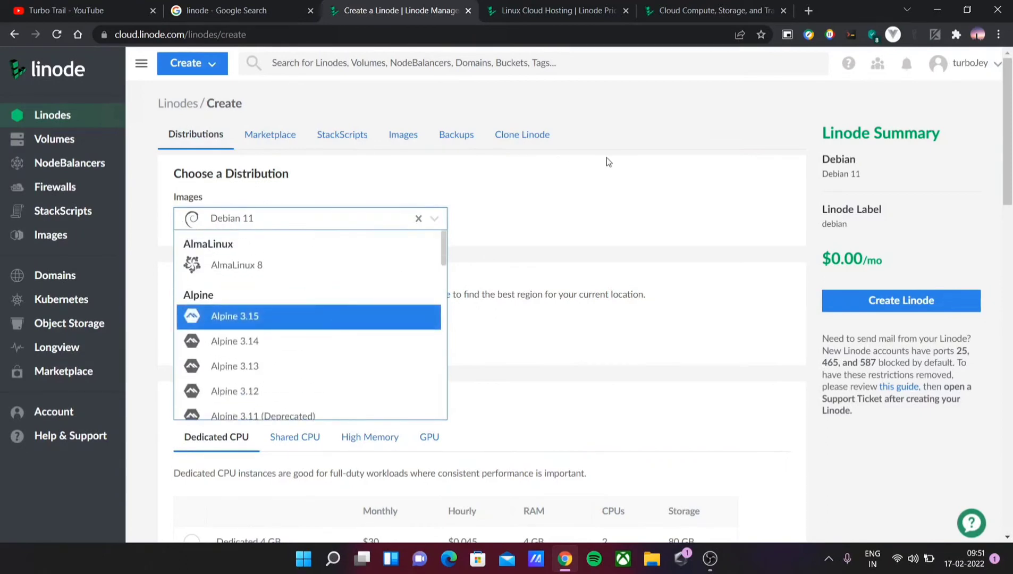
{"action": "left_click", "coordinate": [571, 228]}
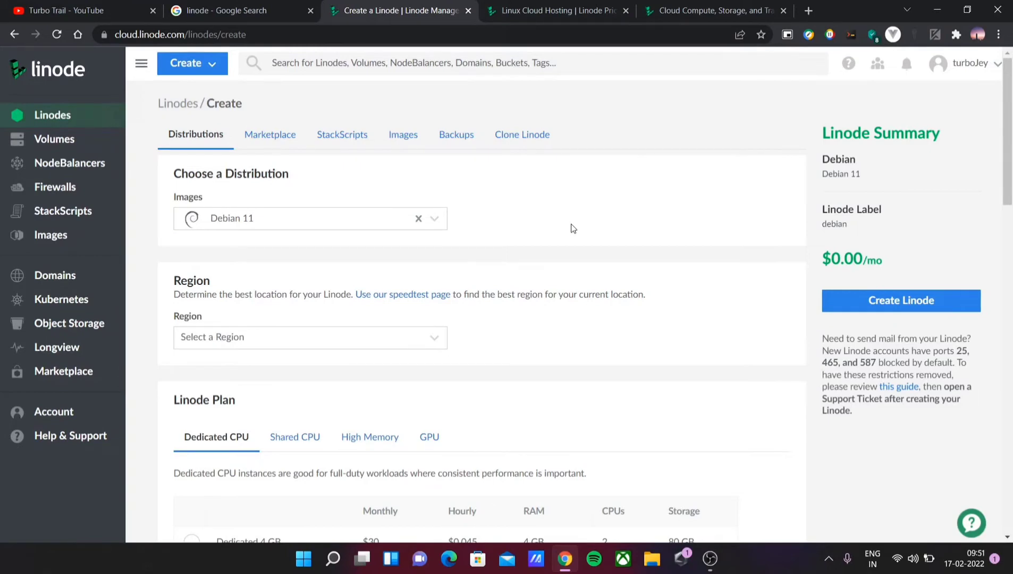
{"action": "mouse_move", "coordinate": [507, 238]}
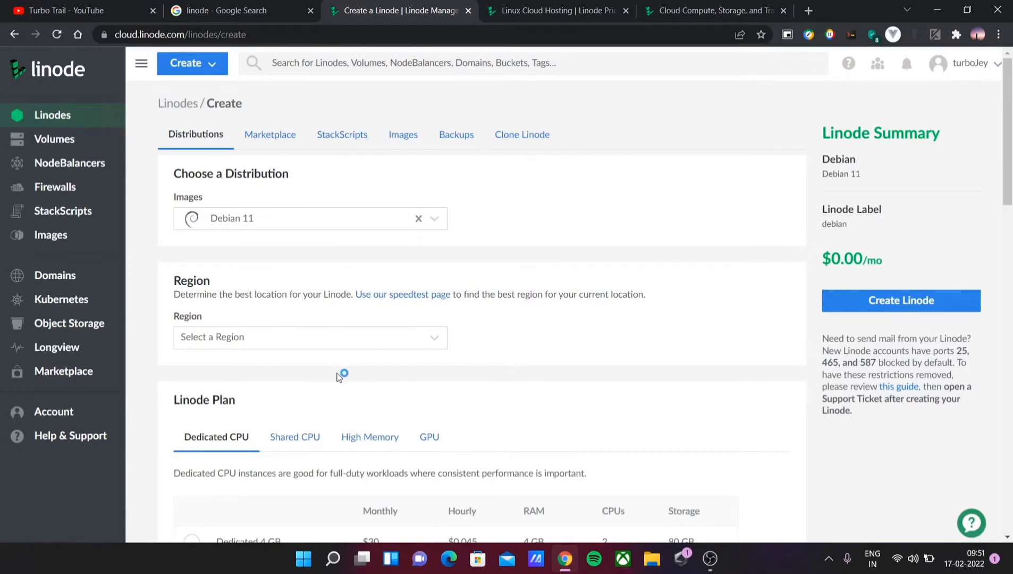
{"action": "mouse_move", "coordinate": [330, 221]}
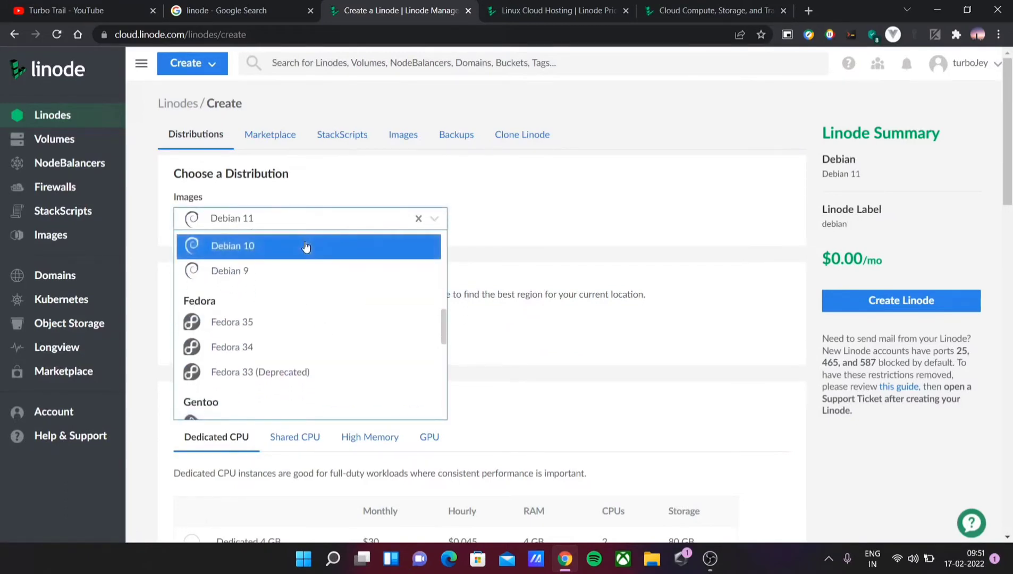
{"action": "left_click", "coordinate": [309, 217]}
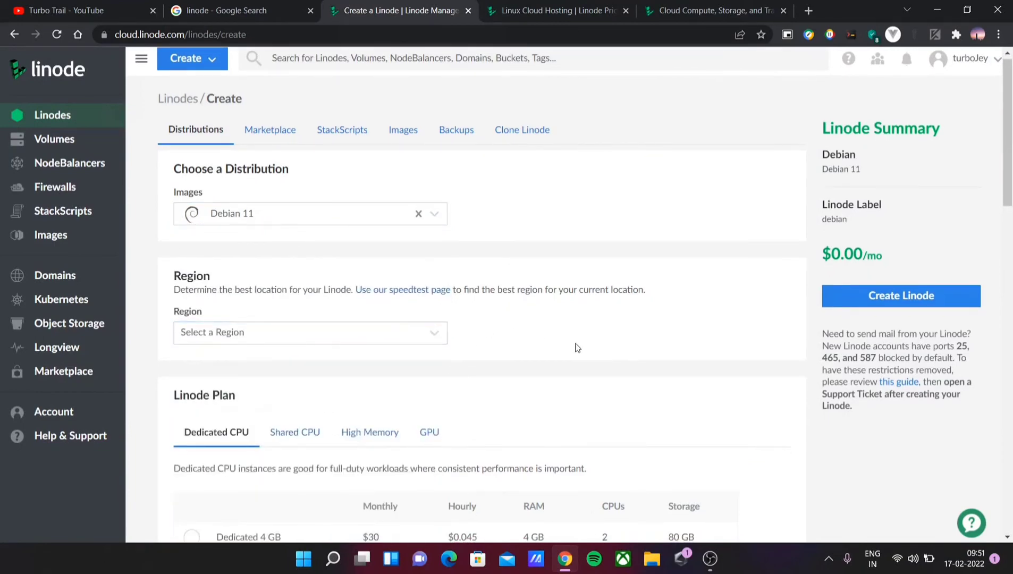
{"action": "mouse_move", "coordinate": [269, 517]}
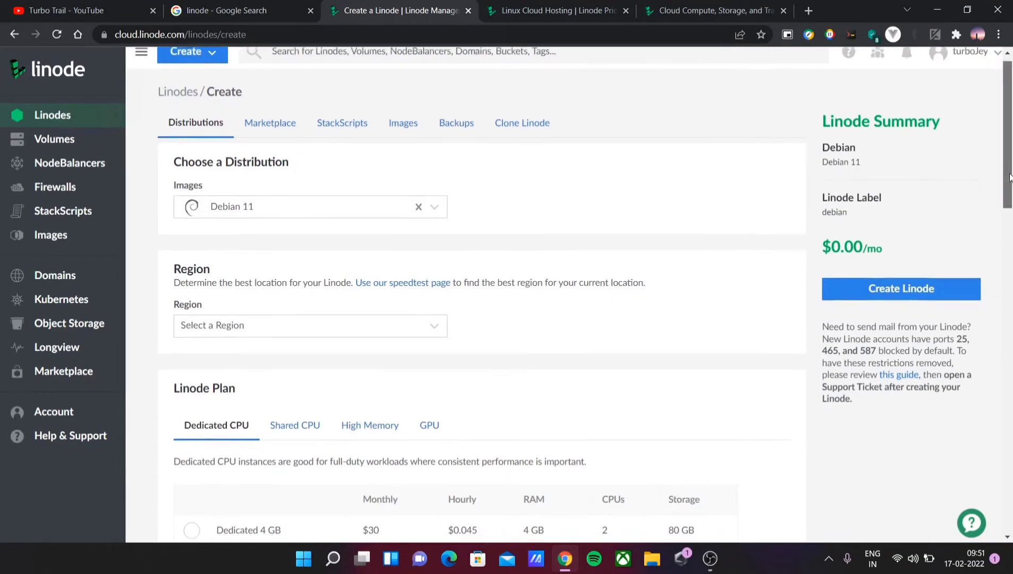
Step: Try Dedicated 4 GB, then settle on the shared Nanode 1 GB plan at $5.00/mo
{"action": "scroll", "scroll_direction": "down", "scroll_amount": 3}
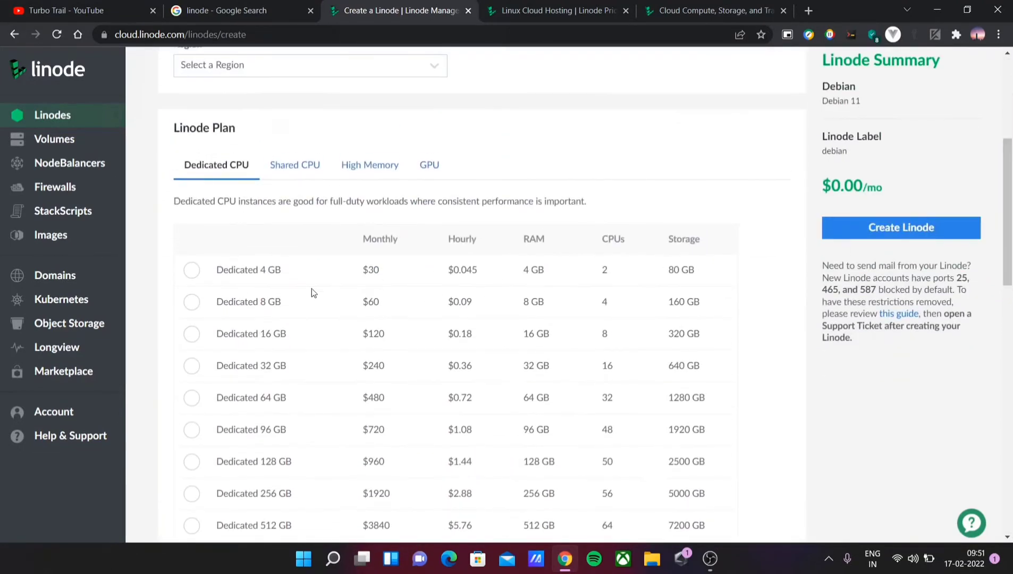
{"action": "left_click", "coordinate": [191, 269]}
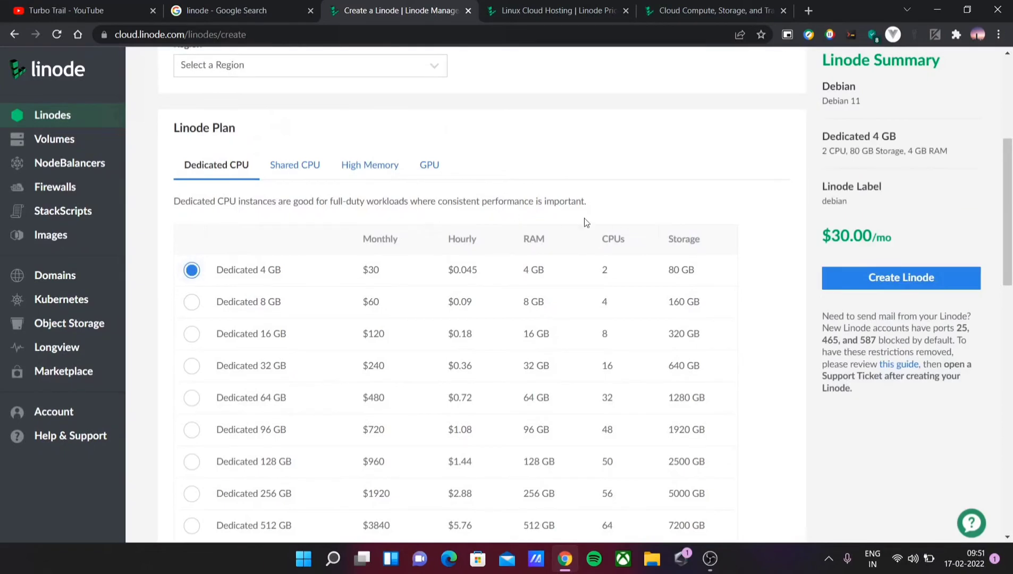
{"action": "mouse_move", "coordinate": [440, 184]}
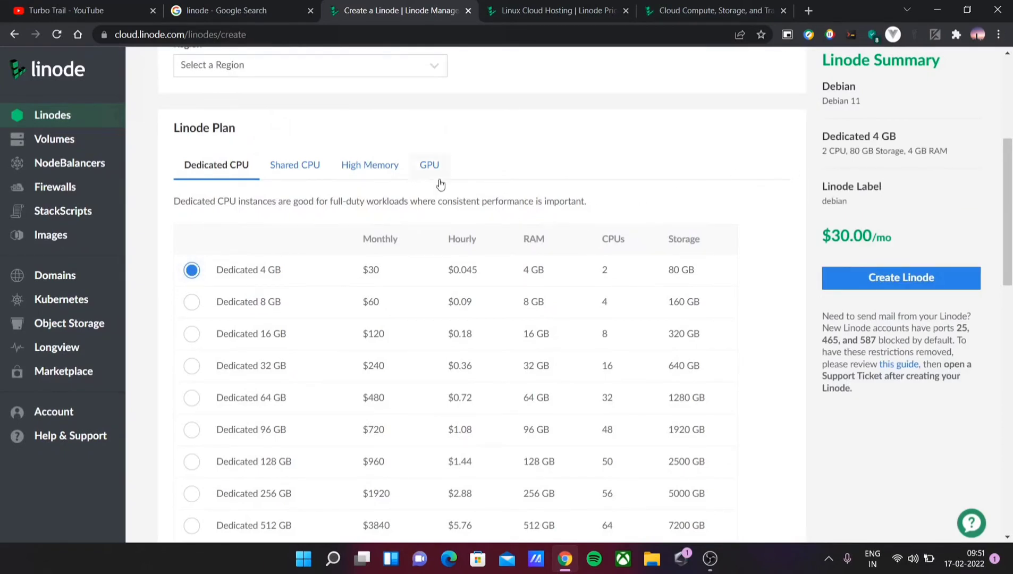
{"action": "left_click", "coordinate": [294, 164]}
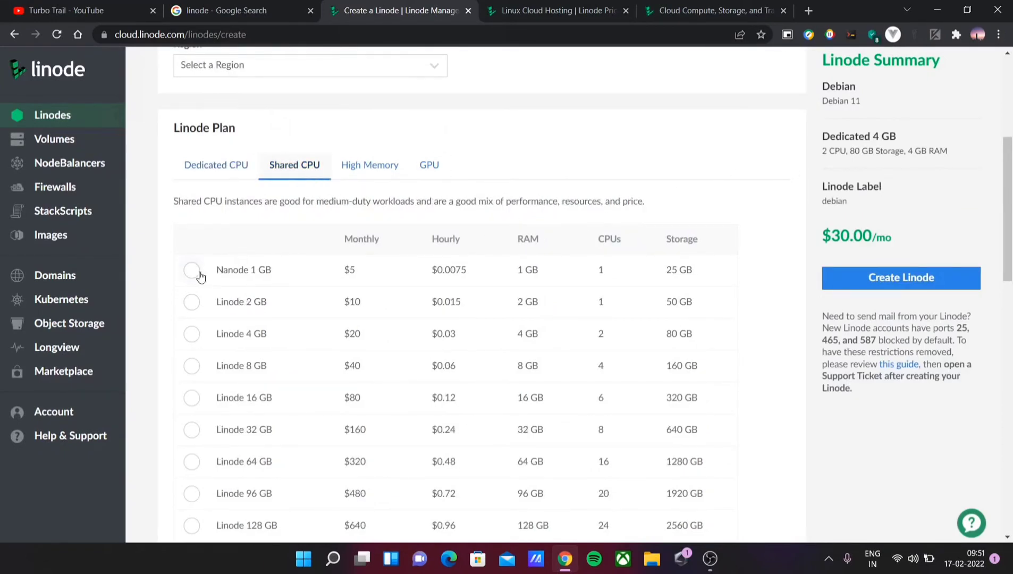
{"action": "left_click", "coordinate": [191, 269]}
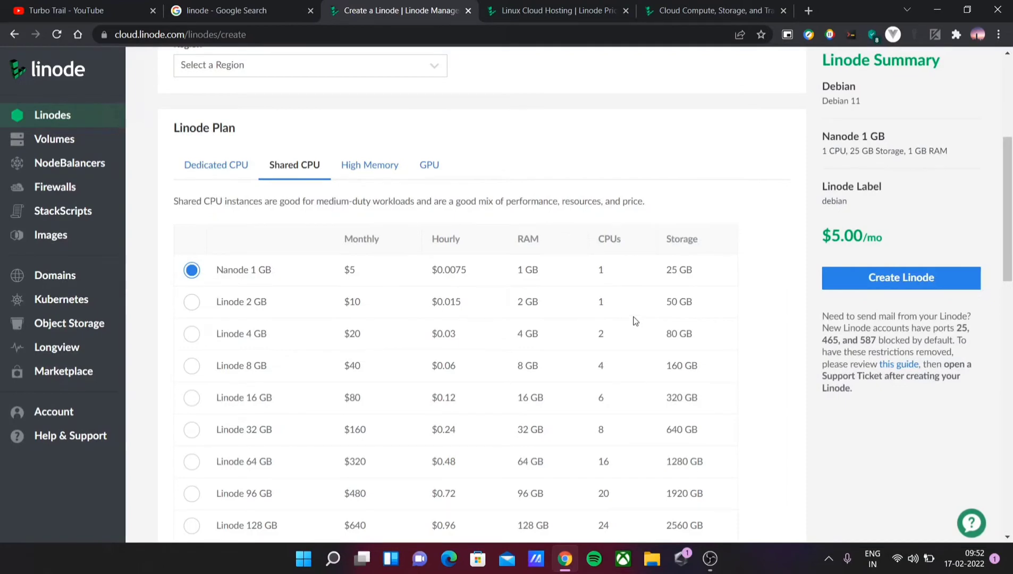
{"action": "mouse_move", "coordinate": [541, 276]}
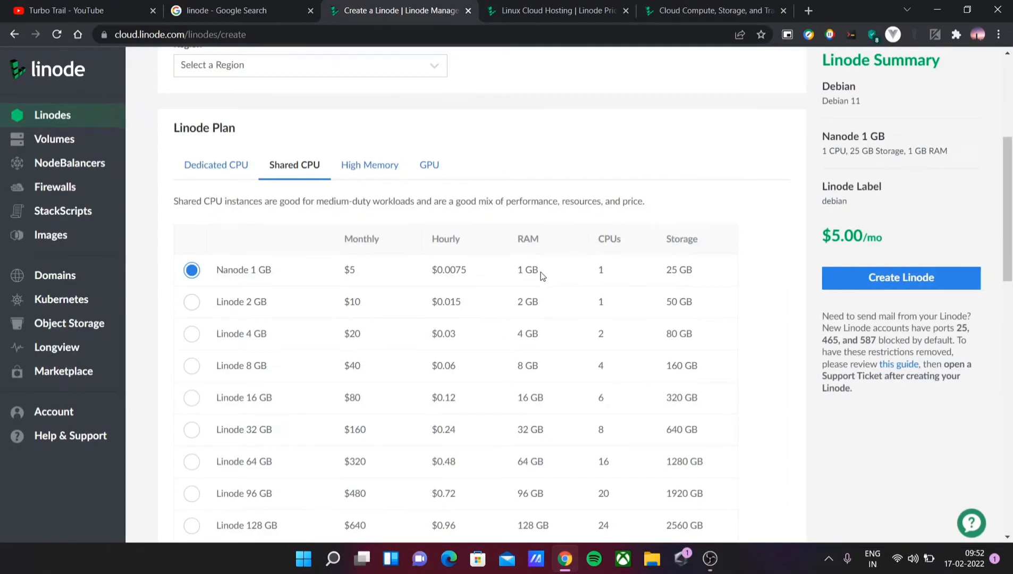
{"action": "mouse_move", "coordinate": [530, 279]}
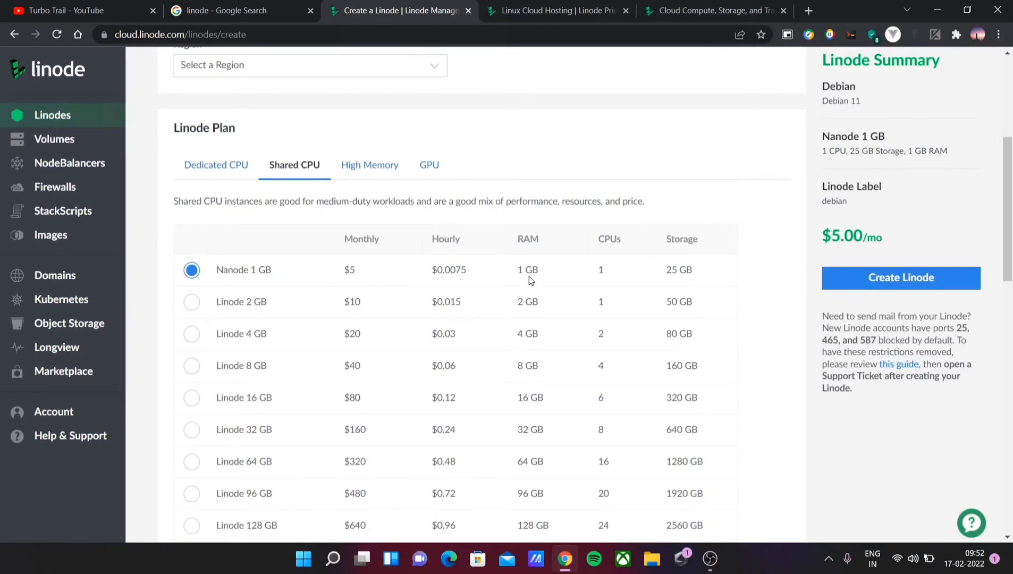
{"action": "mouse_move", "coordinate": [677, 274]}
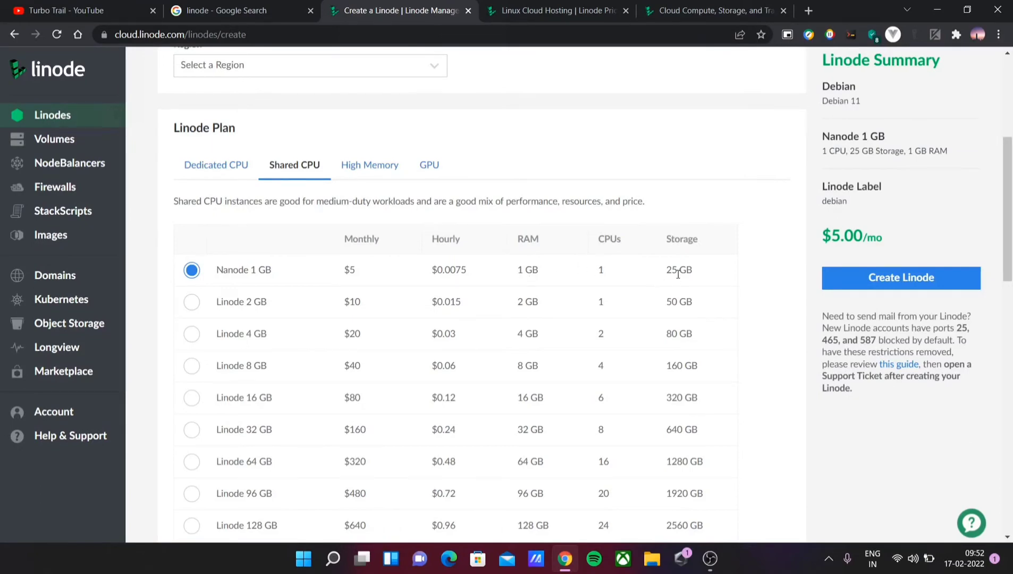
Step: Select the Dedicated 8 GB plan at $60.00/mo and return to the page top
{"action": "scroll", "scroll_direction": "up", "scroll_amount": 3}
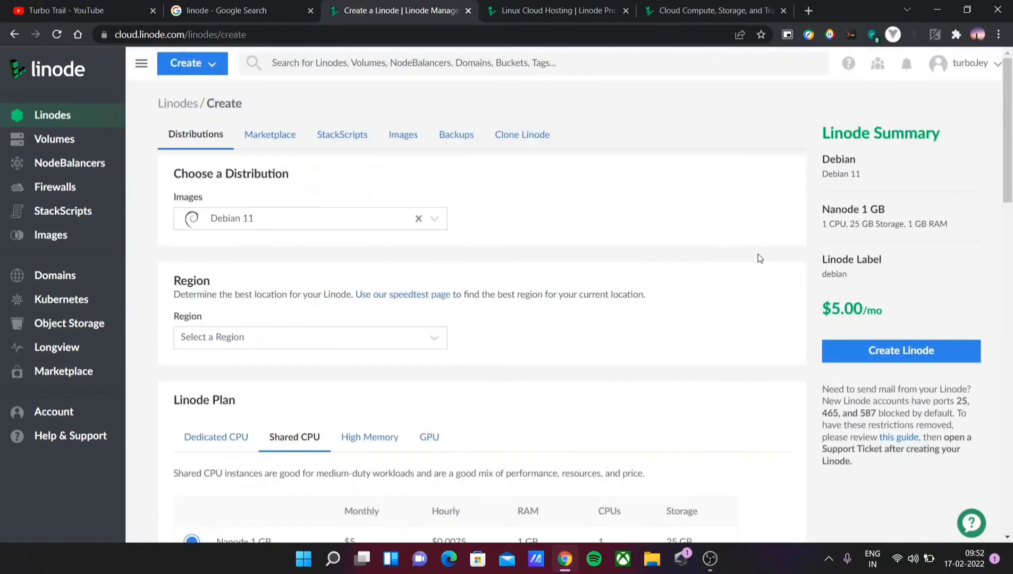
{"action": "mouse_move", "coordinate": [884, 138]}
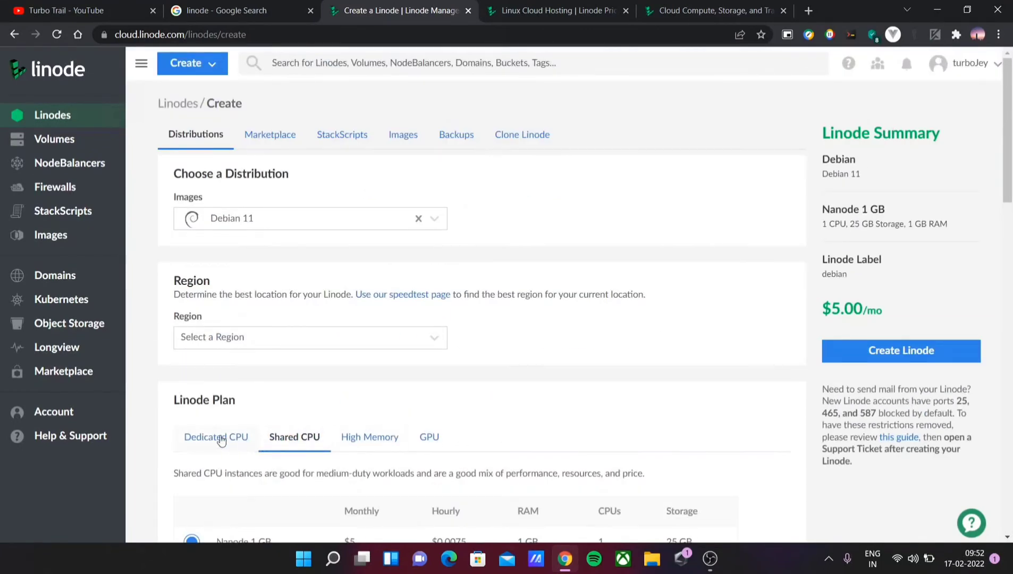
{"action": "left_click", "coordinate": [216, 436]}
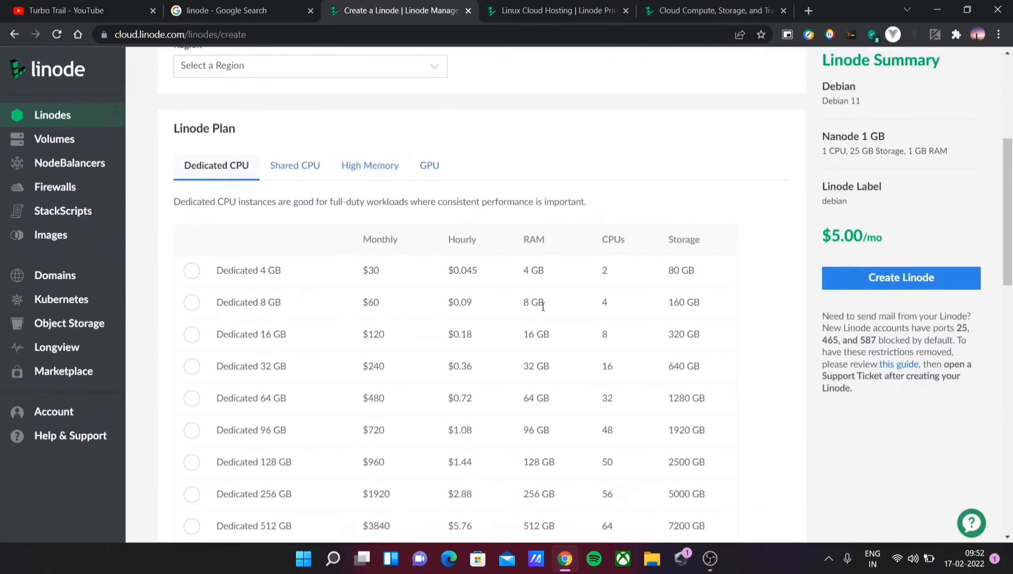
{"action": "mouse_move", "coordinate": [191, 302]}
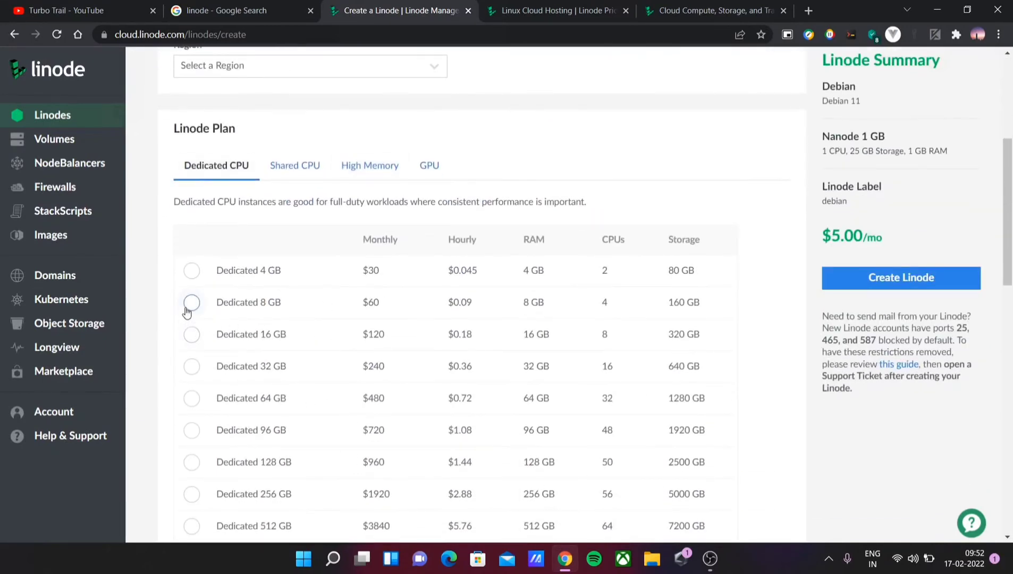
{"action": "left_click", "coordinate": [192, 302]}
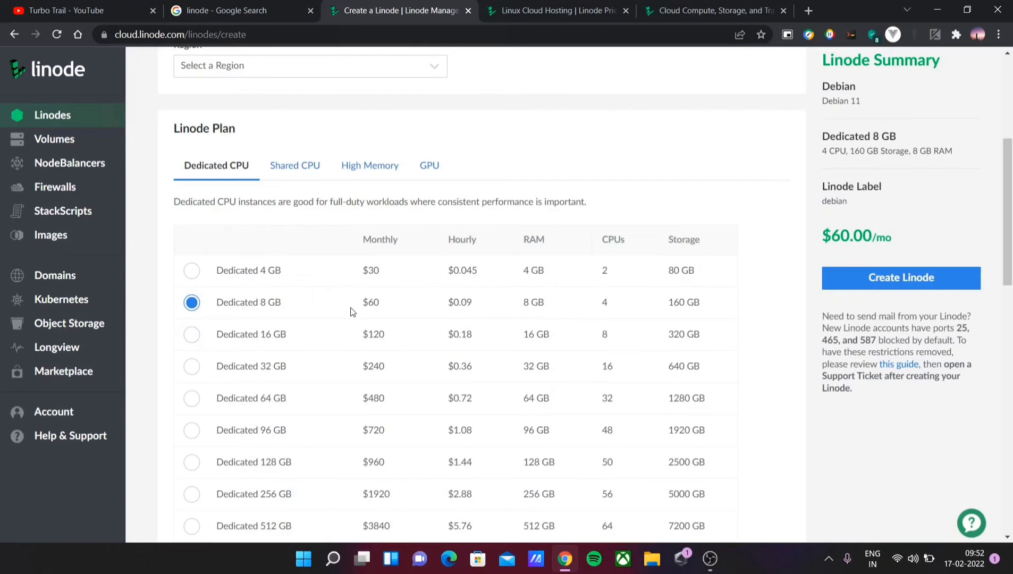
{"action": "scroll", "scroll_direction": "up", "scroll_amount": 3}
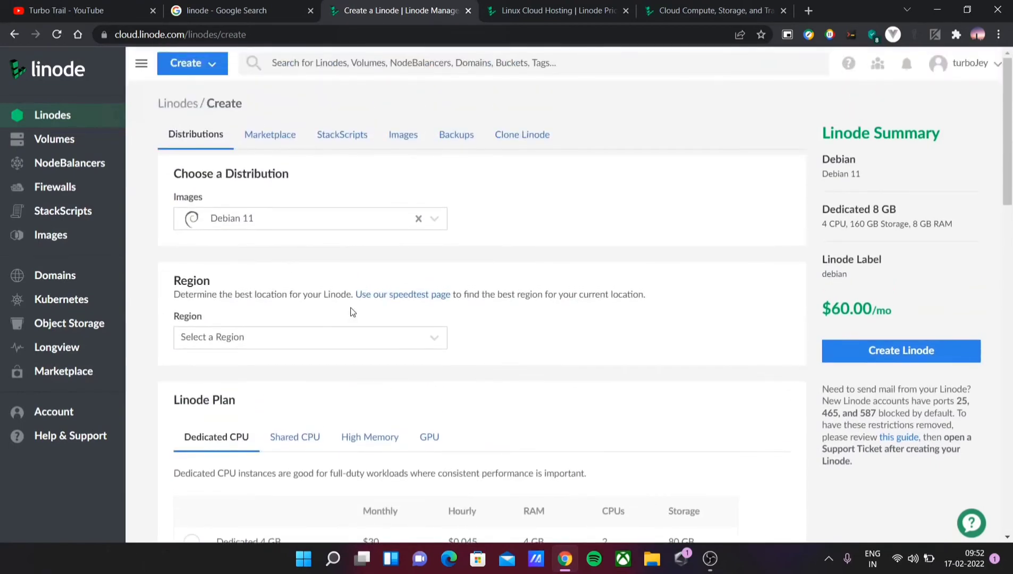
{"action": "mouse_move", "coordinate": [403, 134]}
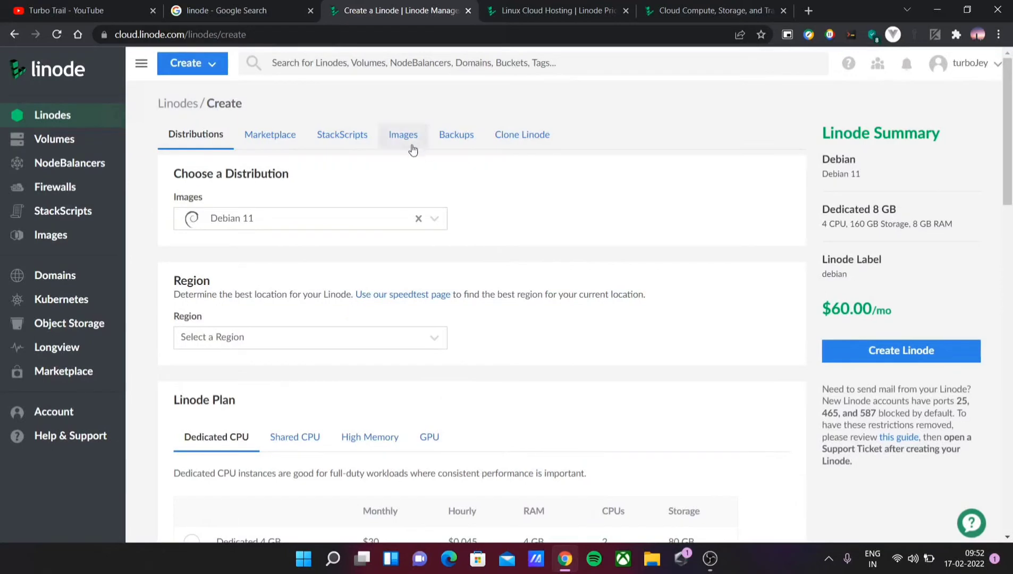
{"action": "mouse_move", "coordinate": [456, 135]}
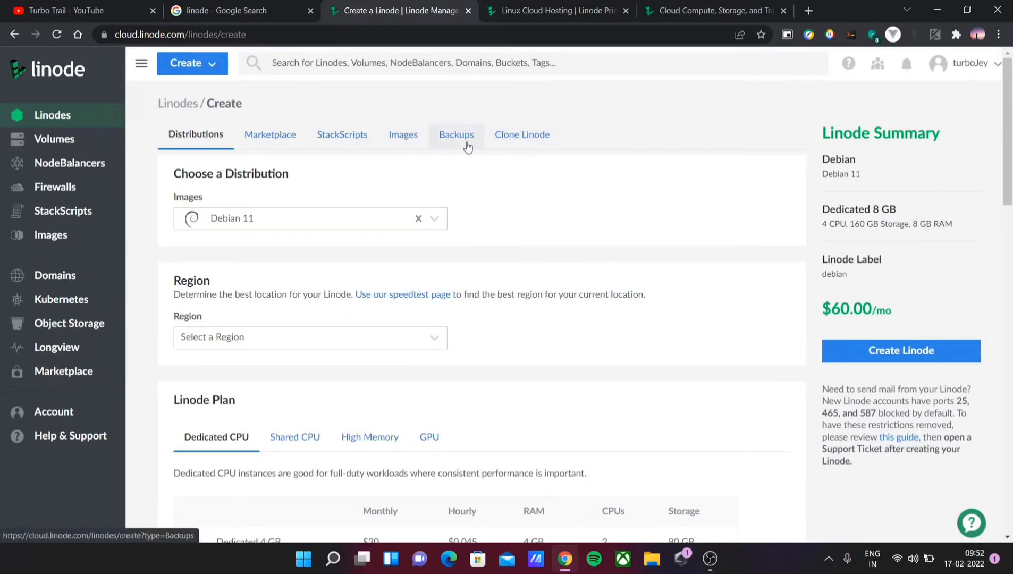
{"action": "mouse_move", "coordinate": [522, 134]}
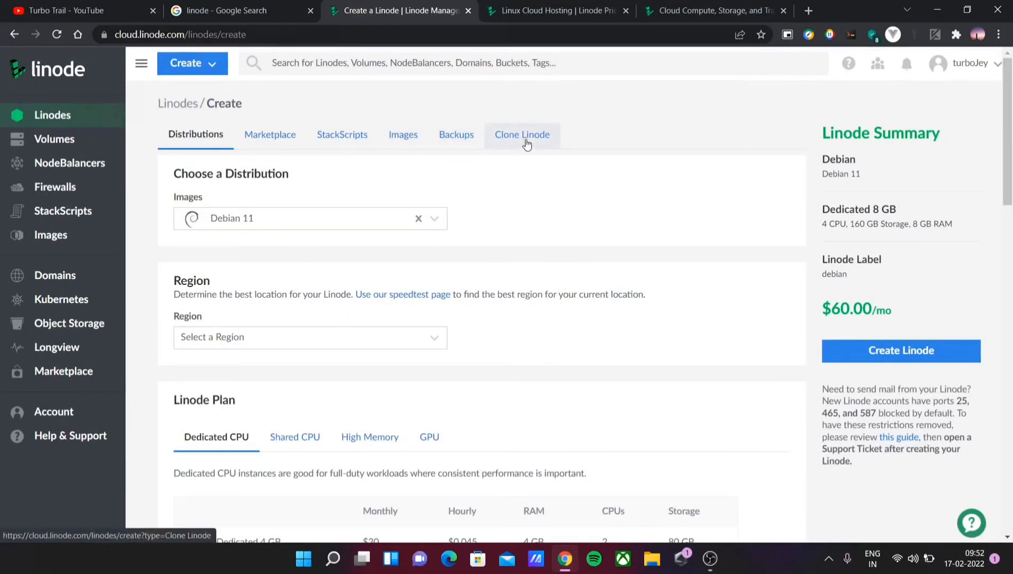
{"action": "mouse_move", "coordinate": [578, 338]}
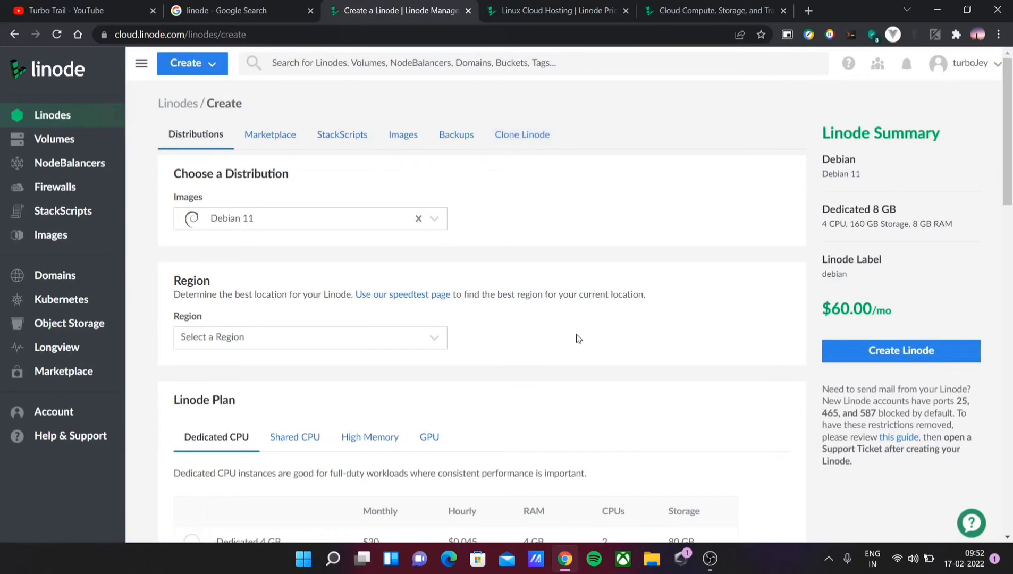
{"action": "mouse_move", "coordinate": [855, 354]}
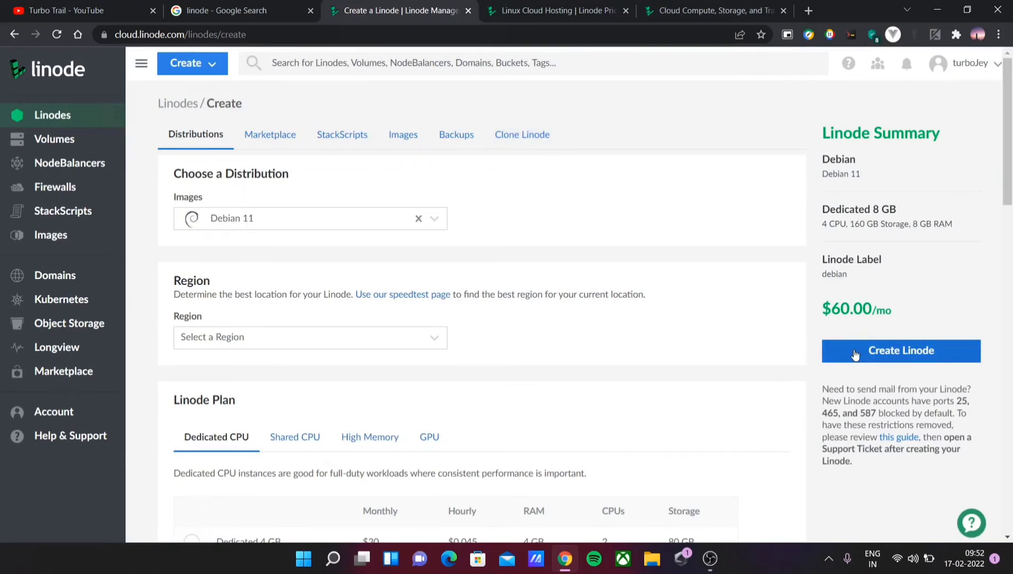
{"action": "mouse_move", "coordinate": [820, 345]}
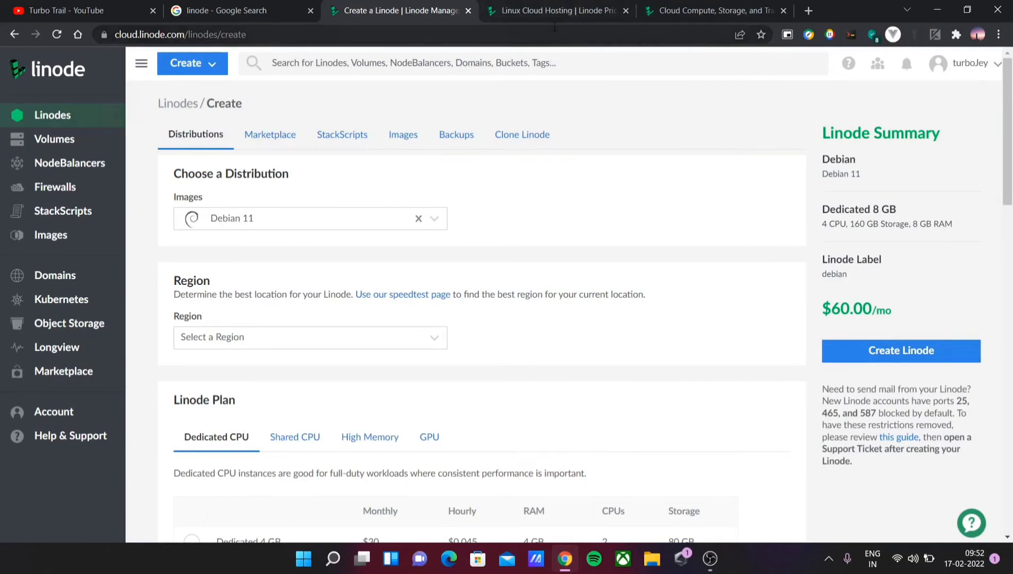
{"action": "mouse_move", "coordinate": [557, 10]}
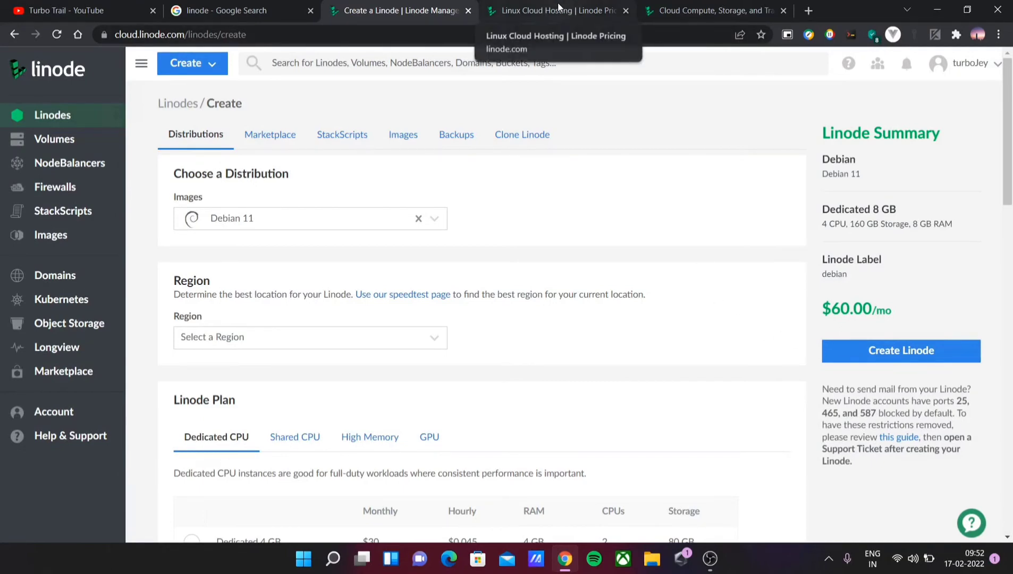
Step: Browse the pricing page's Dedicated and Shared CPU tables, then open the Cloud Estimator
{"action": "left_click", "coordinate": [555, 11]}
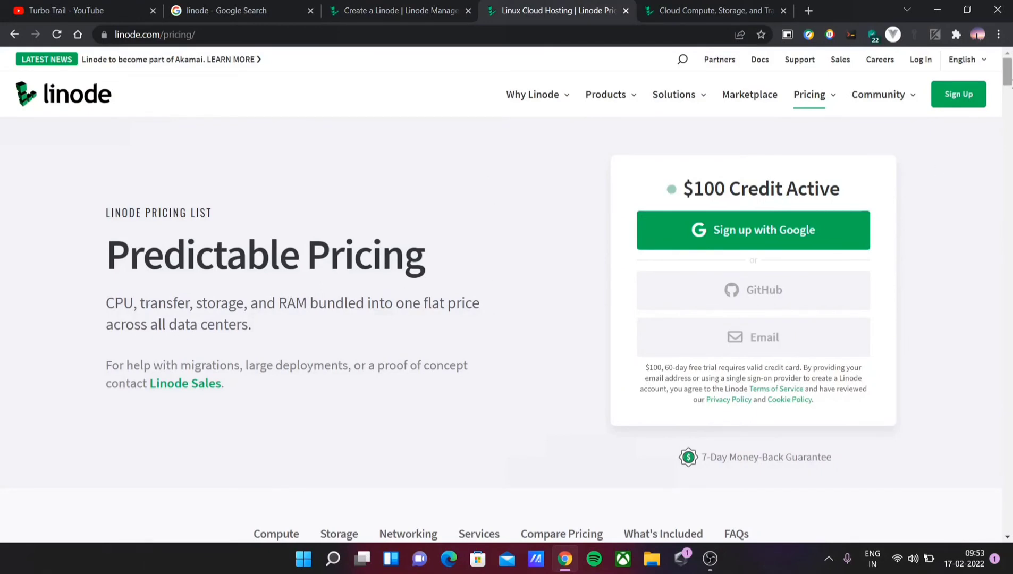
{"action": "scroll", "scroll_direction": "down", "scroll_amount": 3}
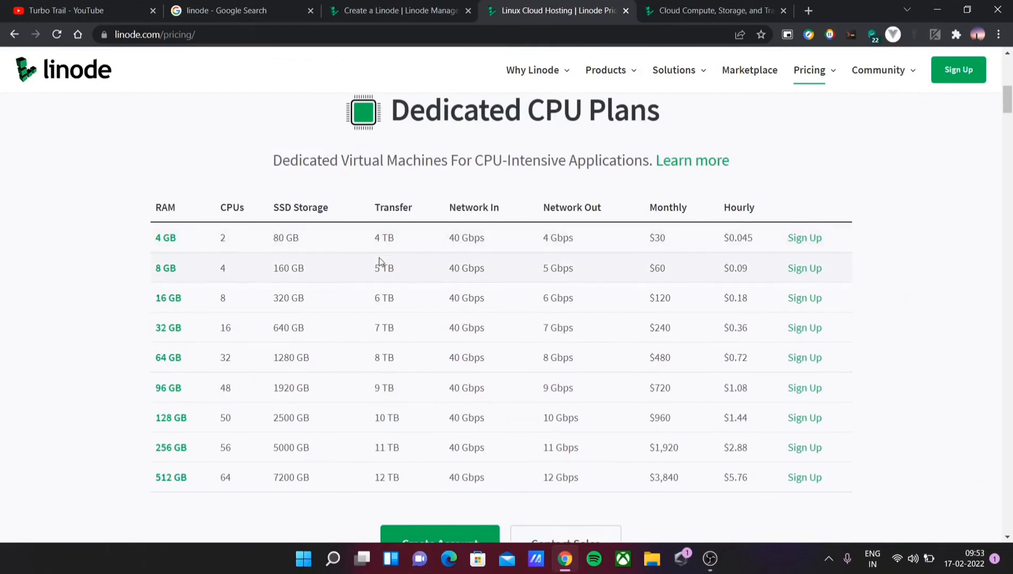
{"action": "mouse_move", "coordinate": [421, 262]}
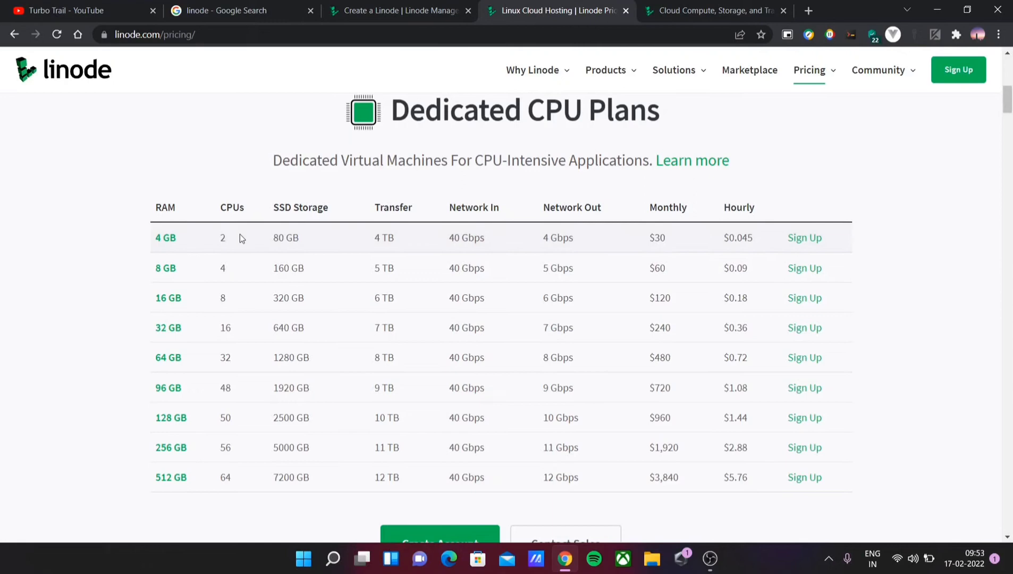
{"action": "mouse_move", "coordinate": [252, 239]}
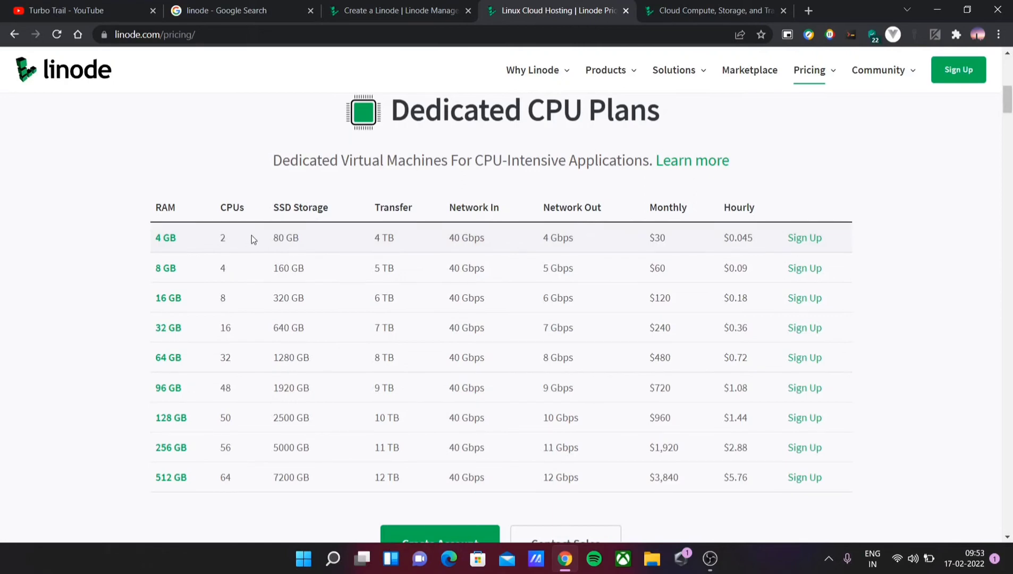
{"action": "mouse_move", "coordinate": [362, 224]}
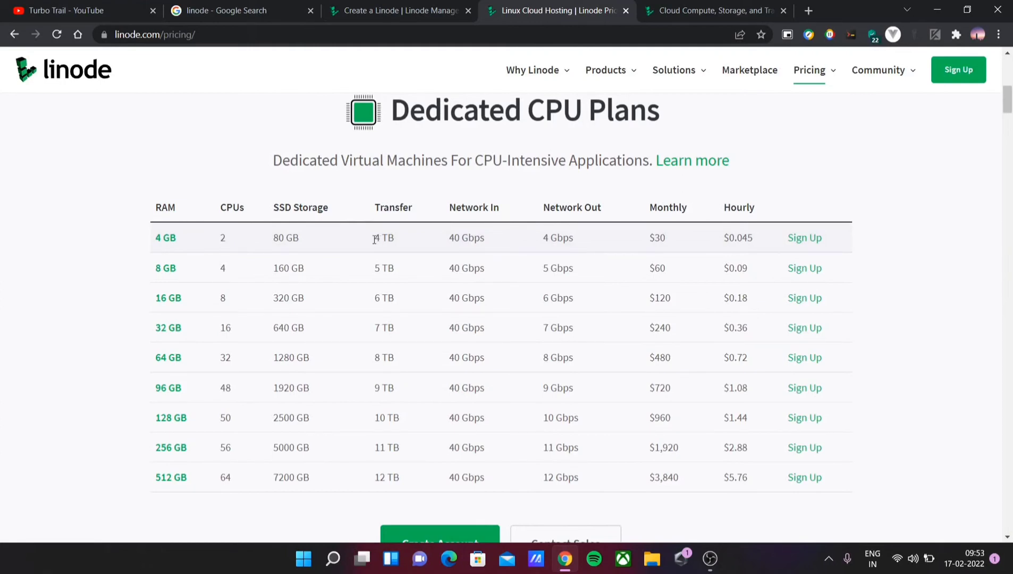
{"action": "double_click", "coordinate": [278, 239]}
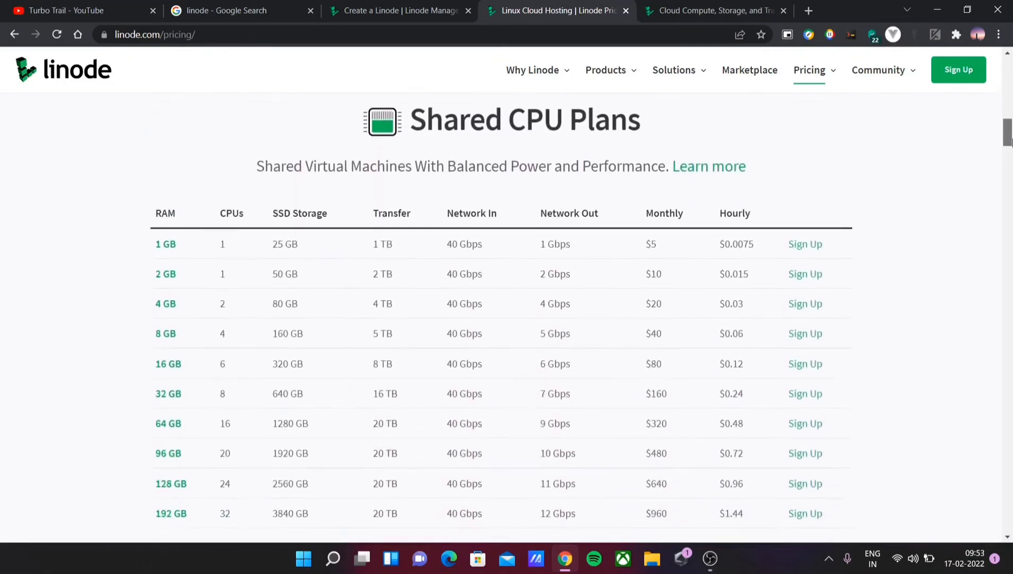
{"action": "left_click", "coordinate": [711, 10]}
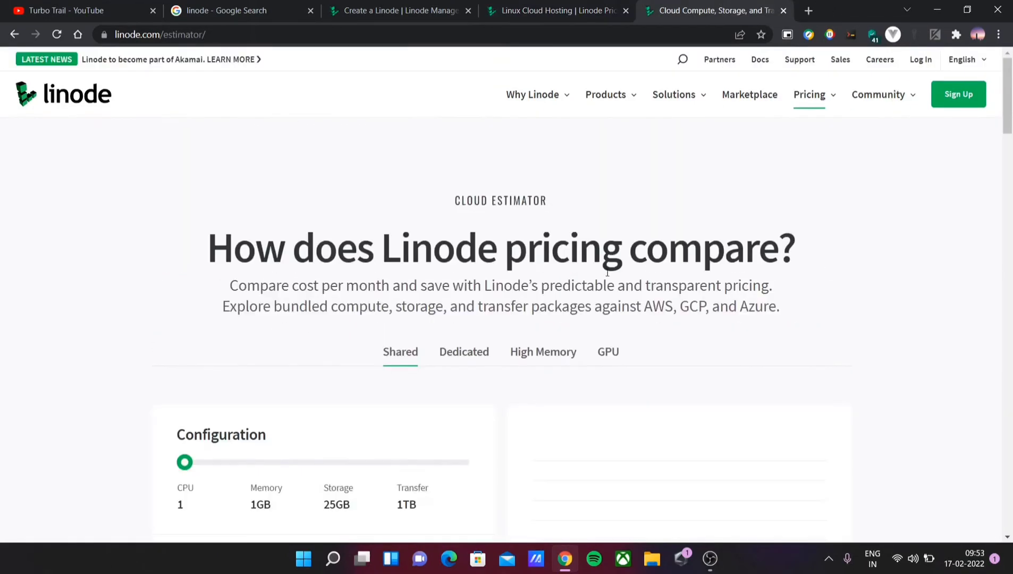
{"action": "mouse_move", "coordinate": [587, 350]}
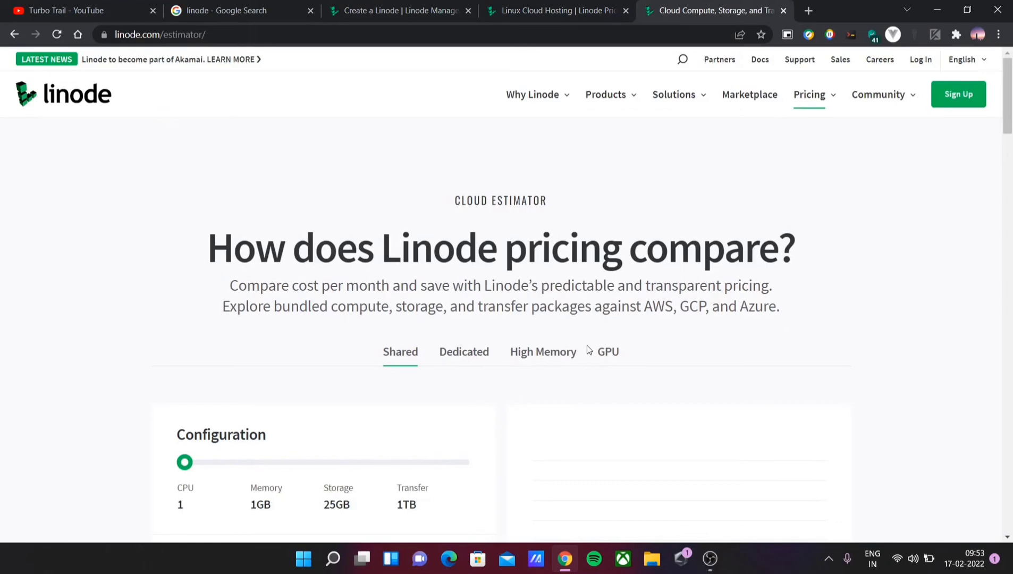
{"action": "mouse_move", "coordinate": [799, 100]}
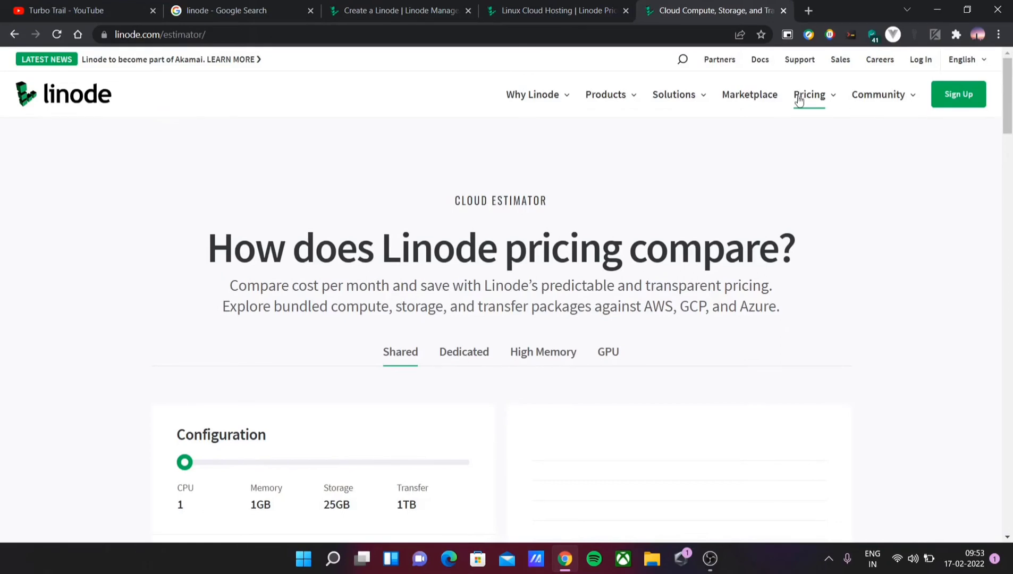
{"action": "scroll", "scroll_direction": "down", "scroll_amount": 3}
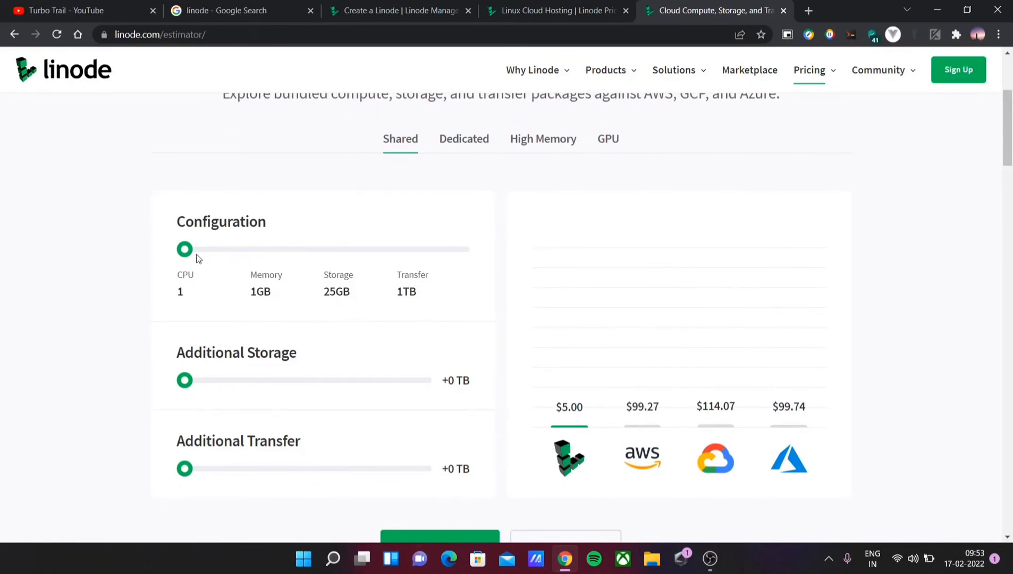
{"action": "mouse_move", "coordinate": [355, 349]}
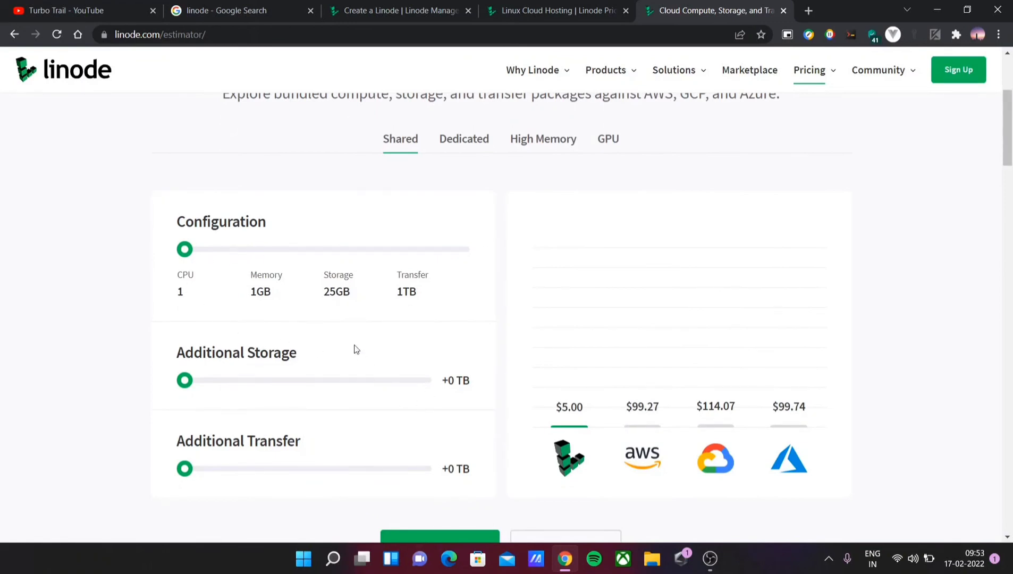
{"action": "mouse_move", "coordinate": [308, 300]}
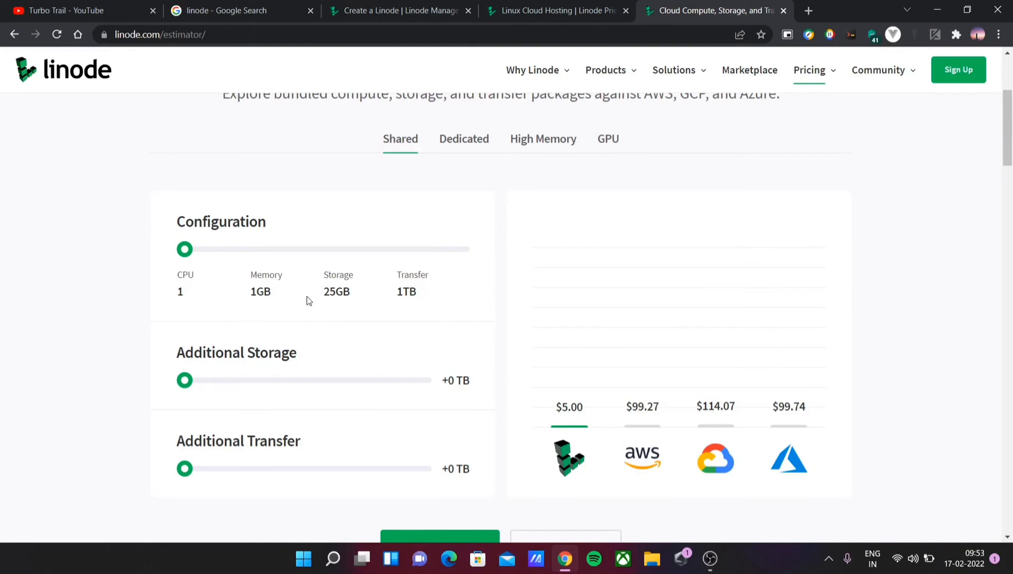
{"action": "mouse_move", "coordinate": [406, 307]}
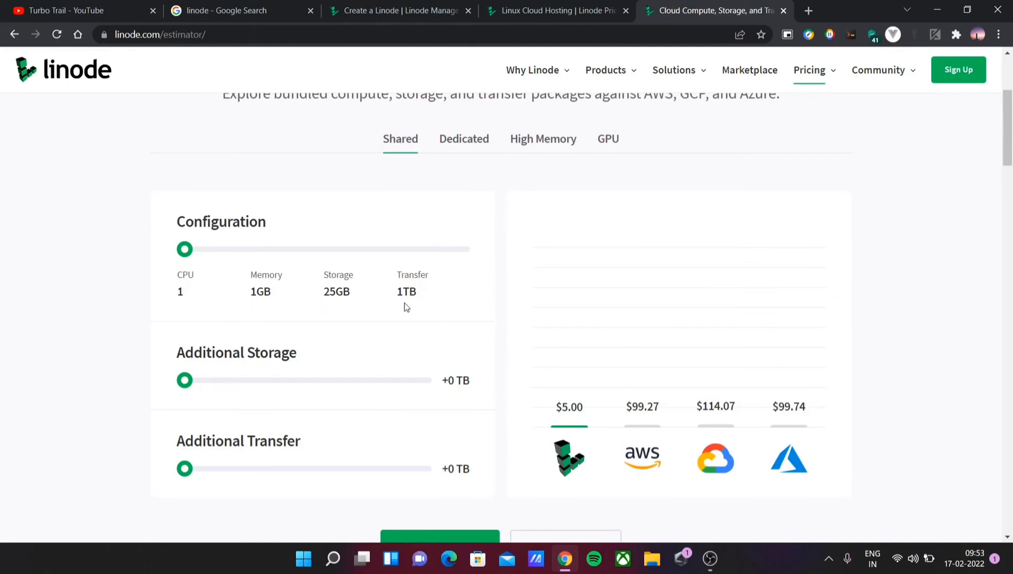
{"action": "mouse_move", "coordinate": [626, 490]}
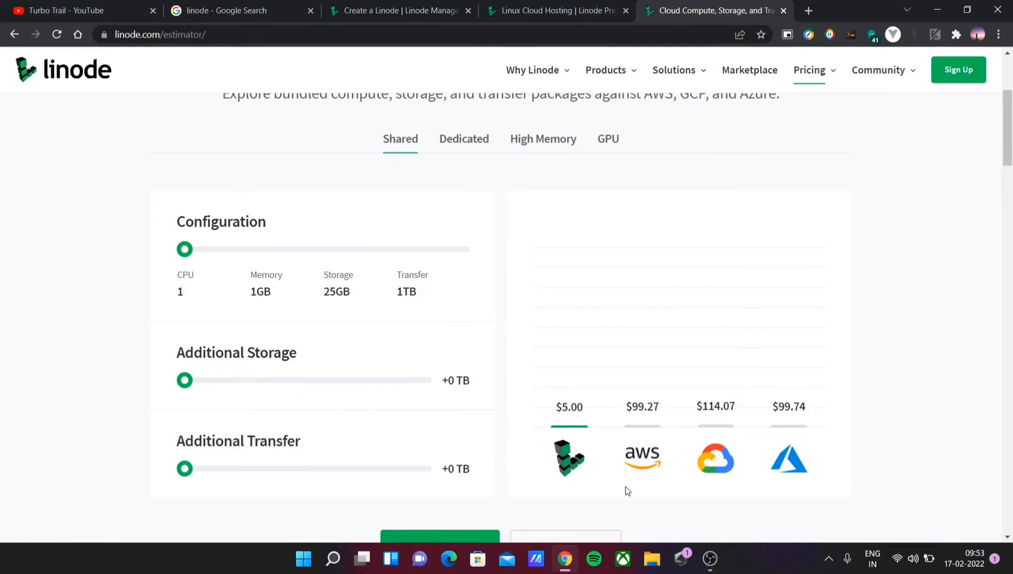
{"action": "mouse_move", "coordinate": [617, 412]}
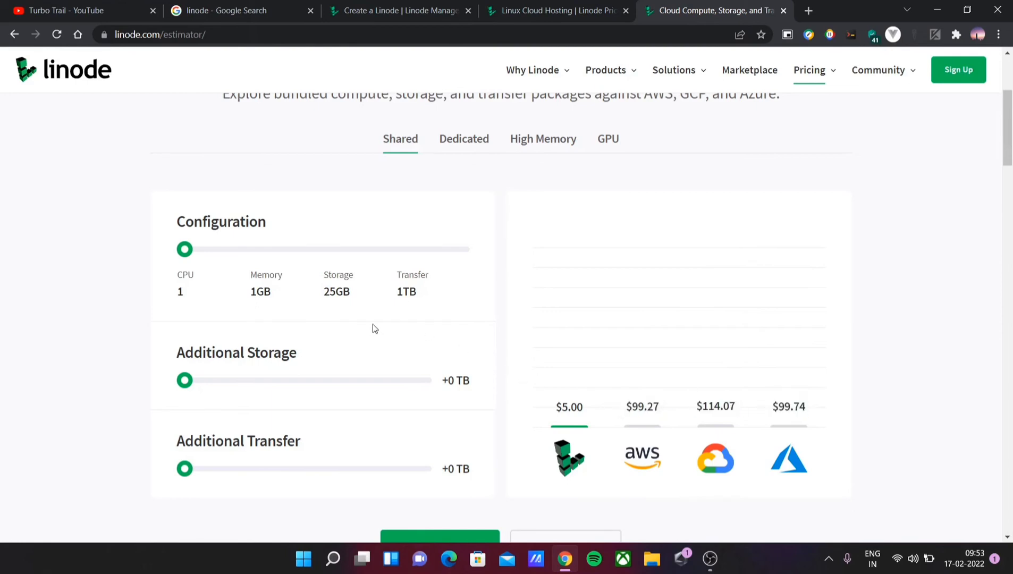
{"action": "mouse_move", "coordinate": [652, 466]}
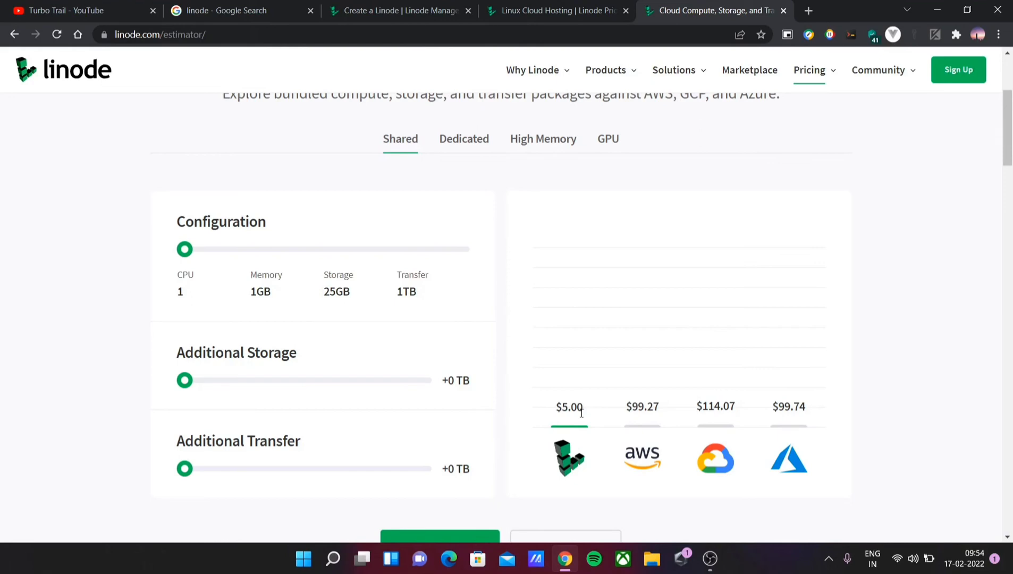
Step: Set the estimator to 6 CPU, 16GB, 320GB storage, then return to YouTube
{"action": "double_click", "coordinate": [568, 406]}
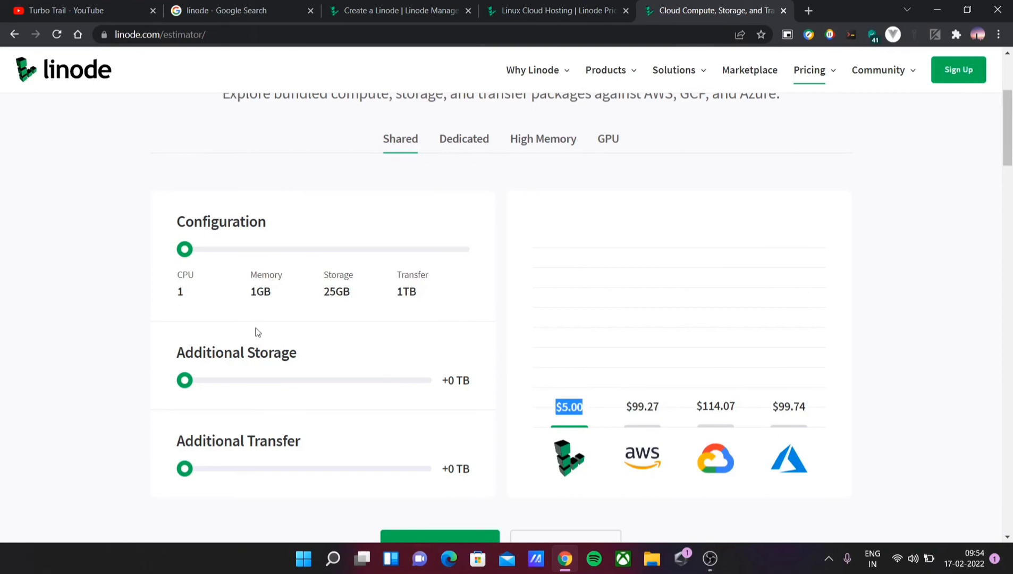
{"action": "mouse_move", "coordinate": [462, 175]}
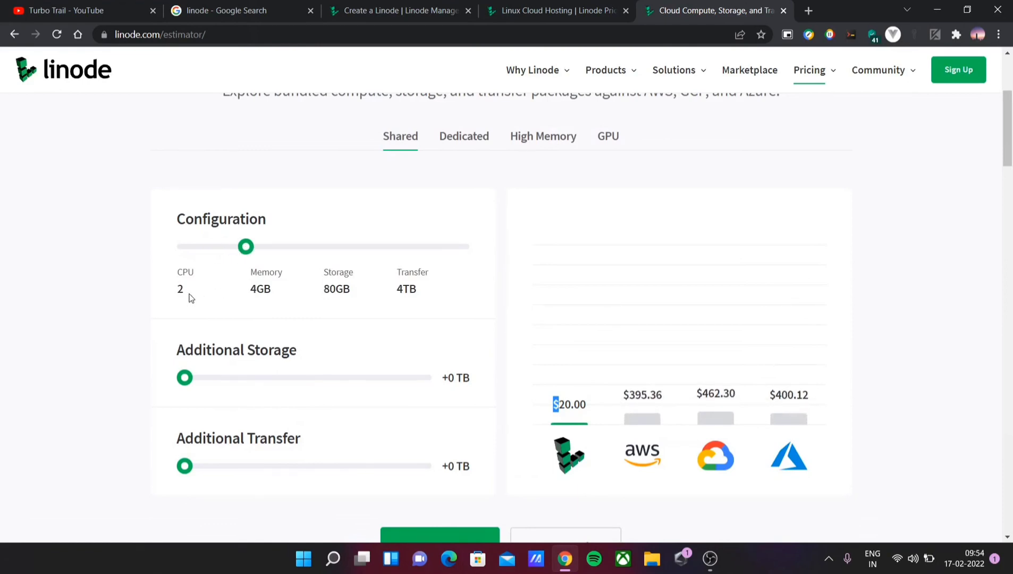
{"action": "mouse_move", "coordinate": [525, 418]}
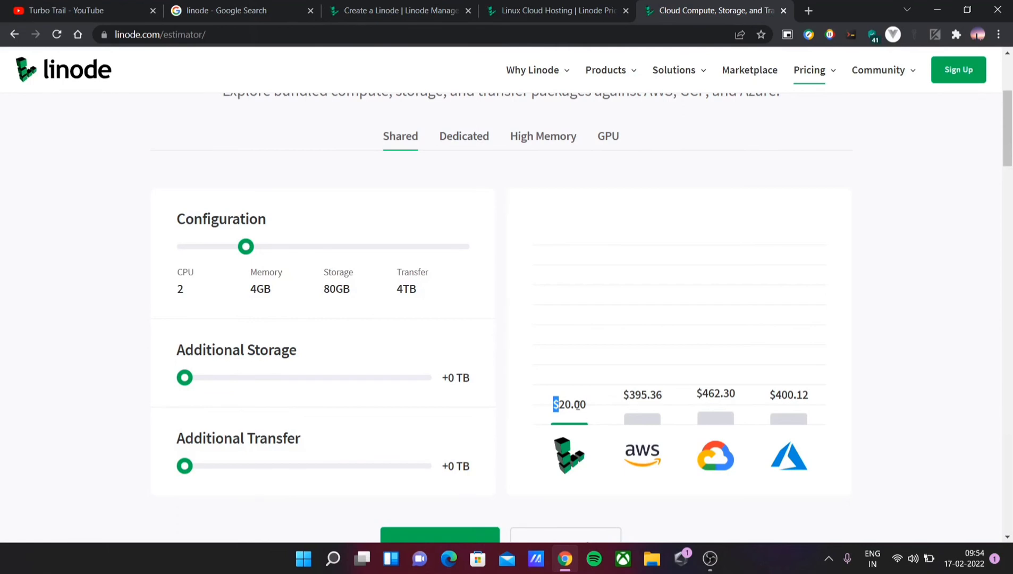
{"action": "mouse_move", "coordinate": [624, 397]}
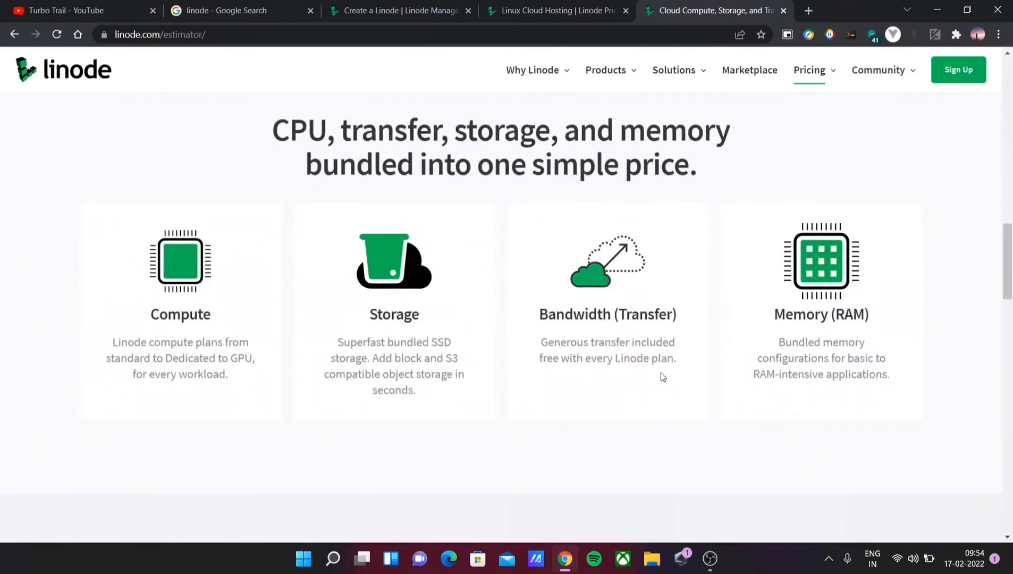
{"action": "scroll", "scroll_direction": "up", "scroll_amount": 3}
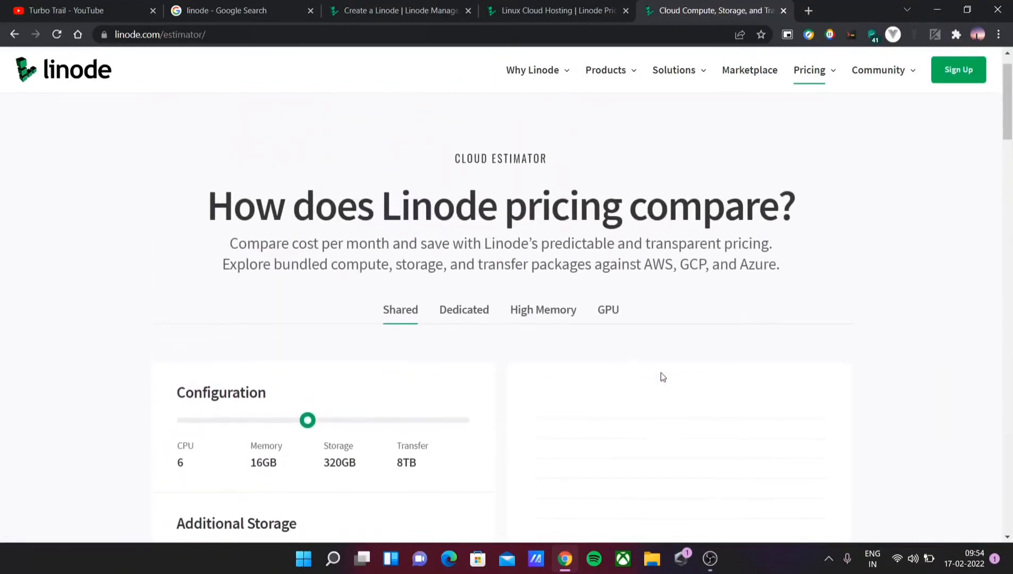
{"action": "scroll", "scroll_direction": "up", "scroll_amount": 3}
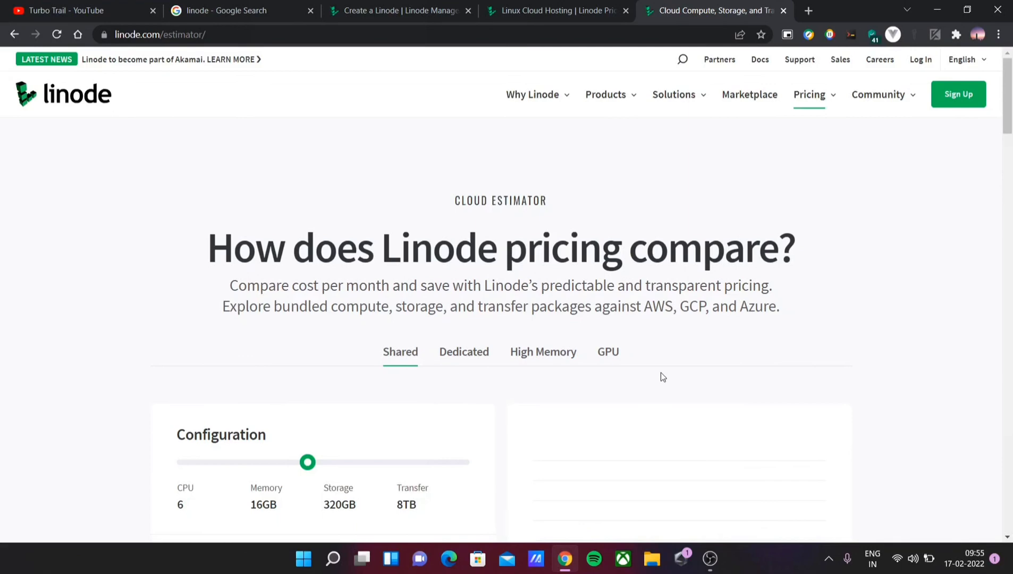
{"action": "mouse_move", "coordinate": [769, 164]}
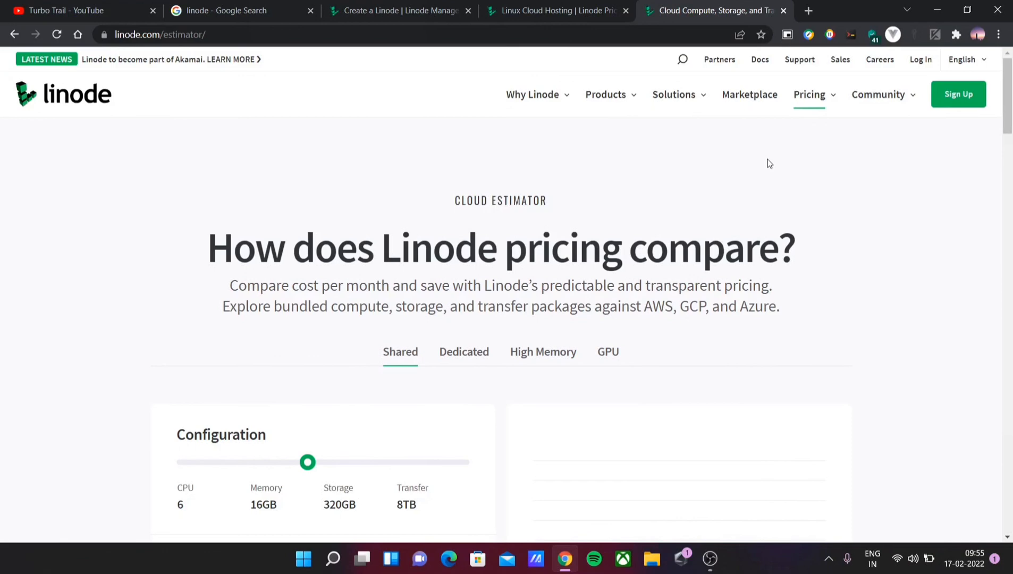
{"action": "left_click", "coordinate": [65, 11]}
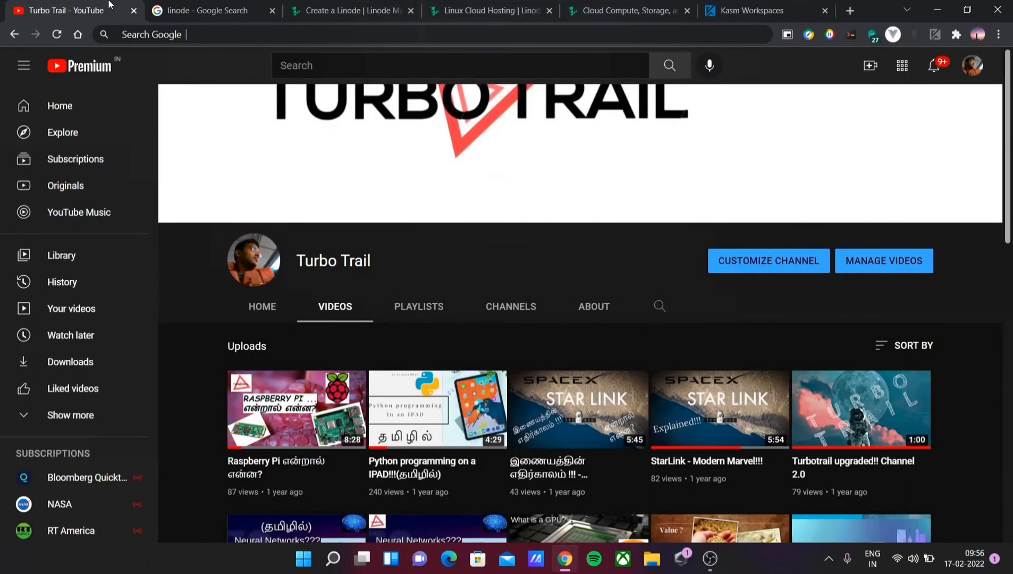